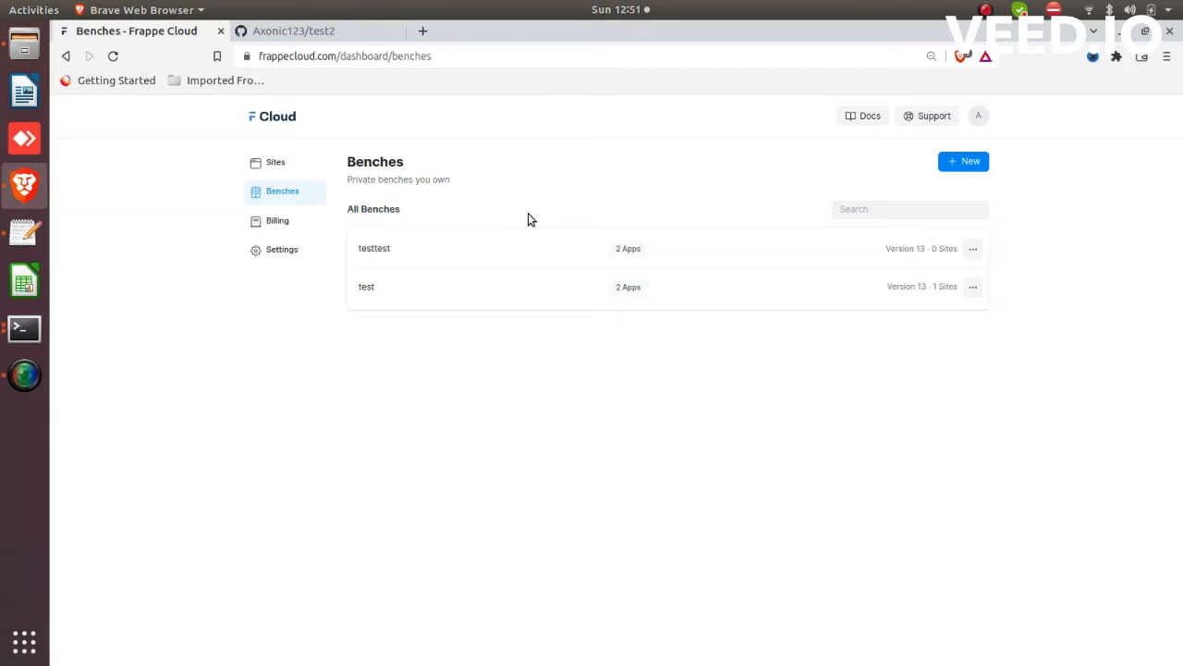
mouse_move(583, 477)
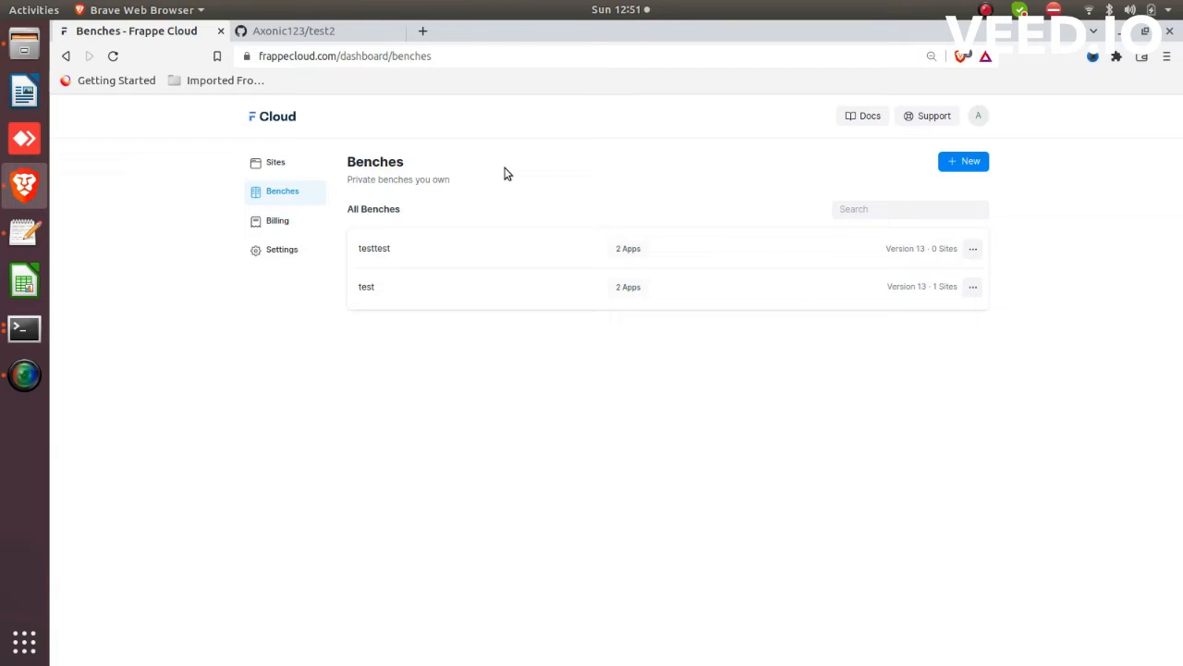
mouse_move(440, 153)
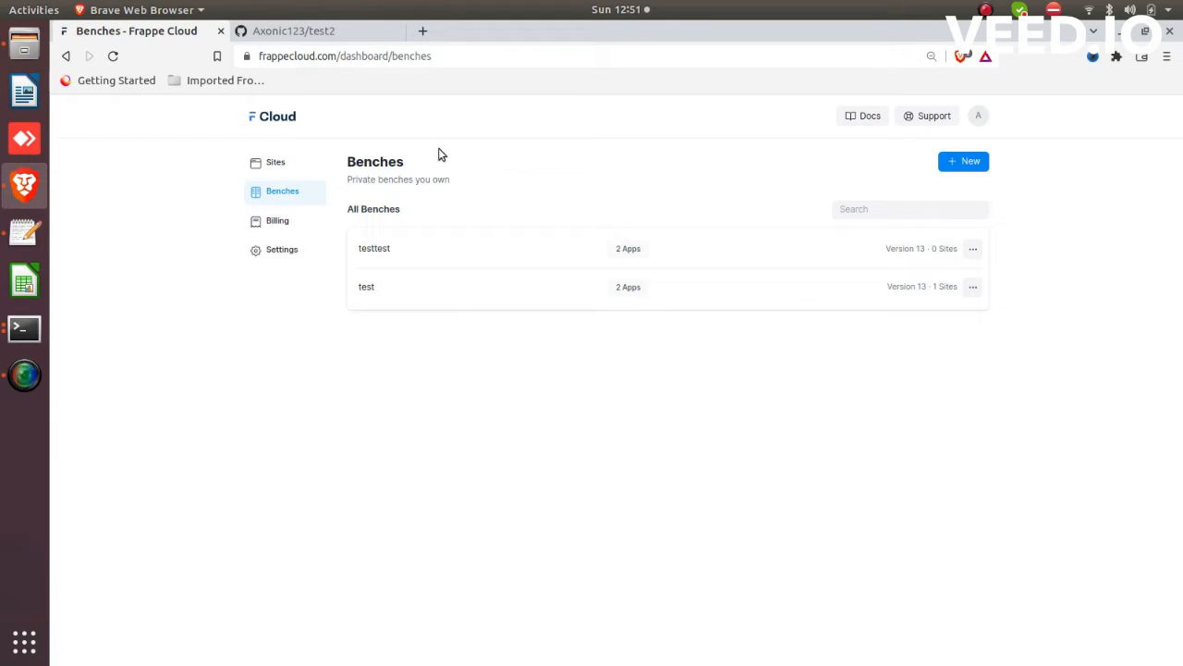
mouse_move(459, 170)
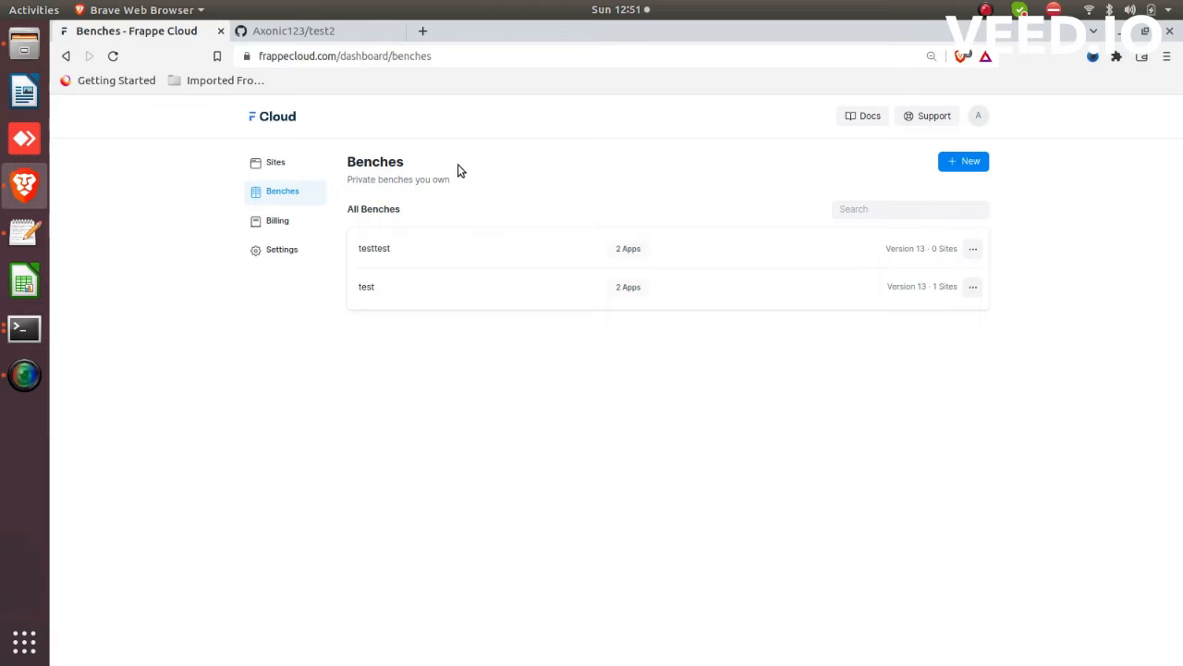
- Navigate from the test2 repository page to the 'test' bench and show its Apps list
left_click(307, 29)
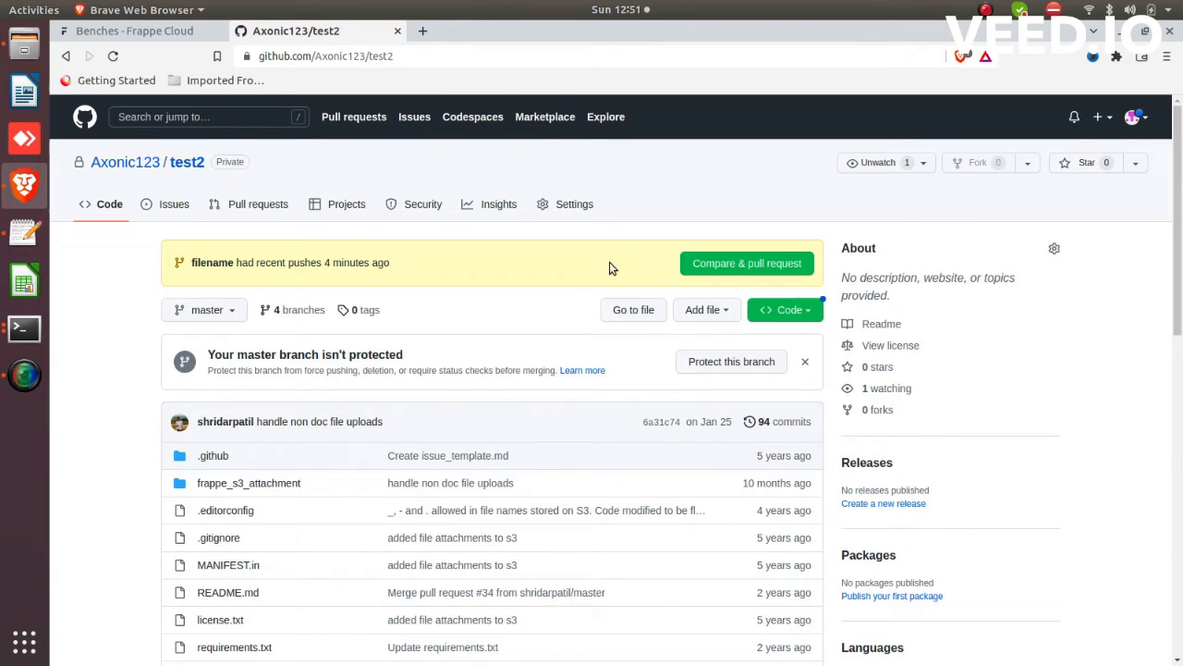
scroll("down", 3)
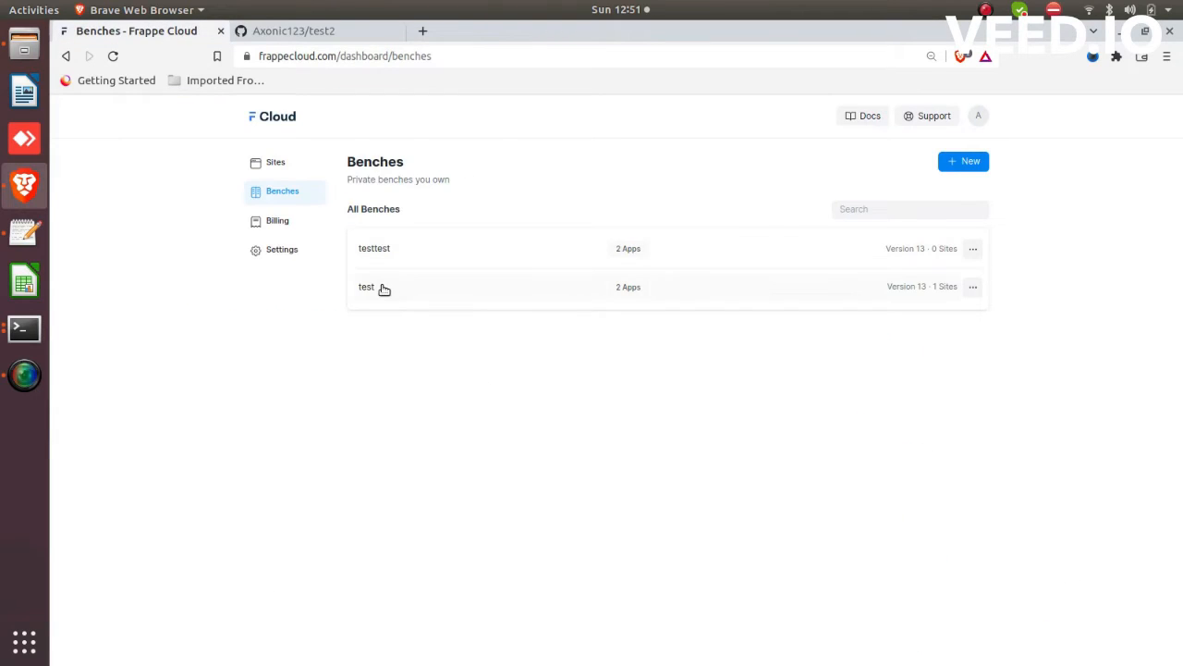
left_click(366, 286)
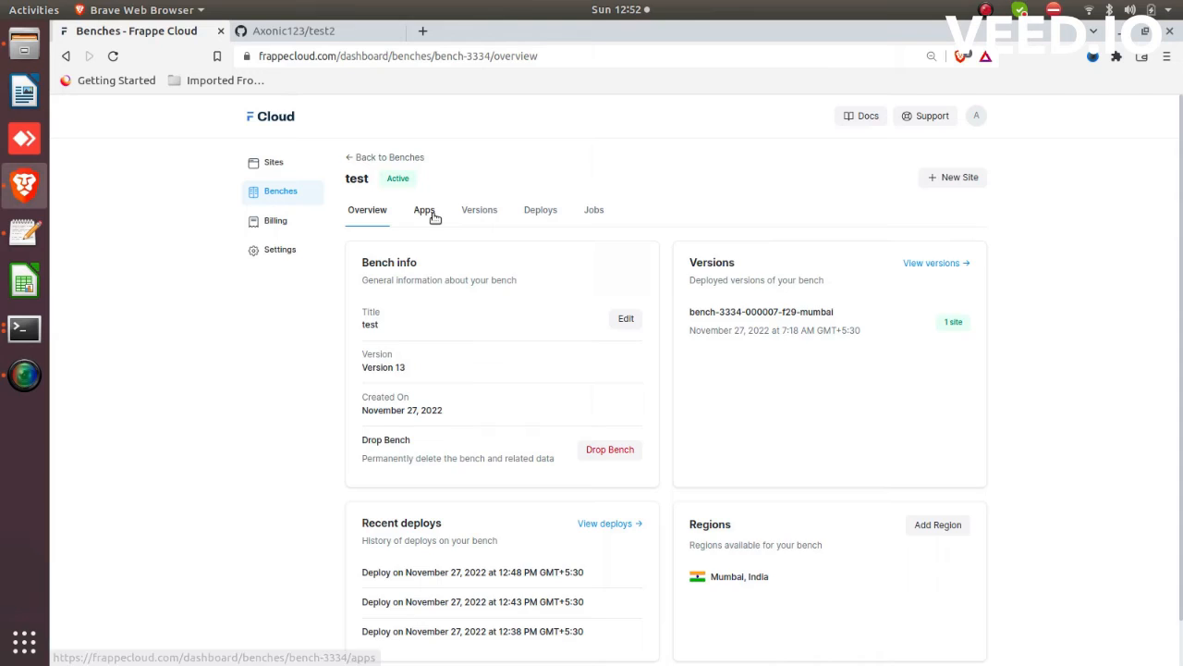
left_click(426, 211)
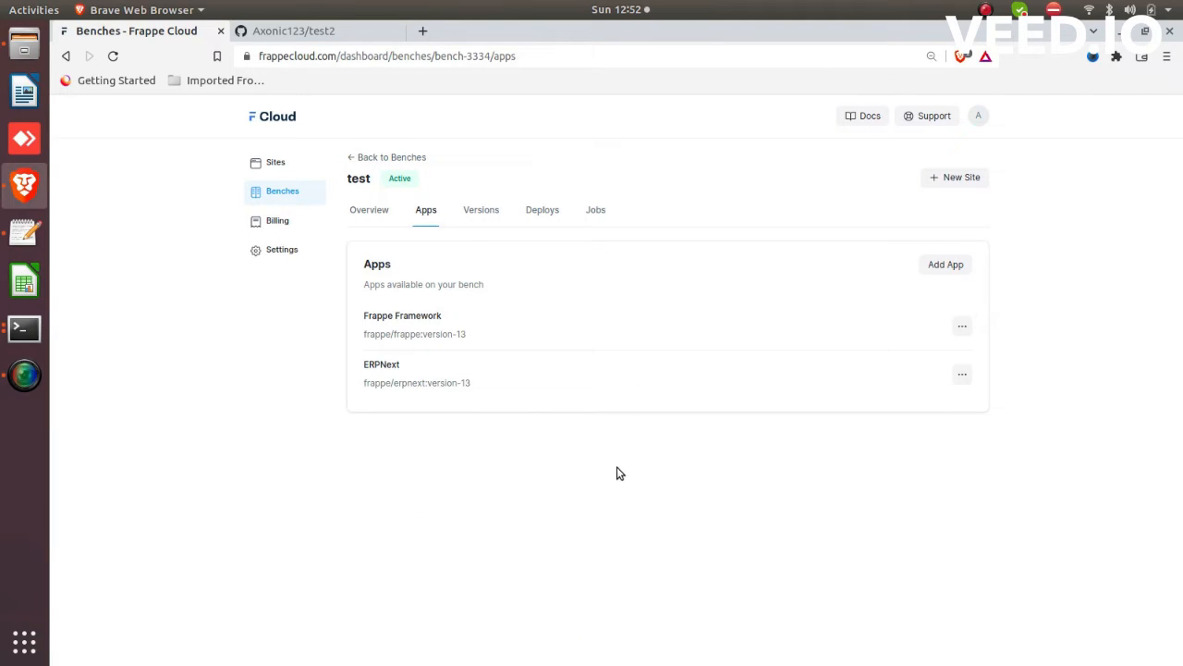
mouse_move(959, 270)
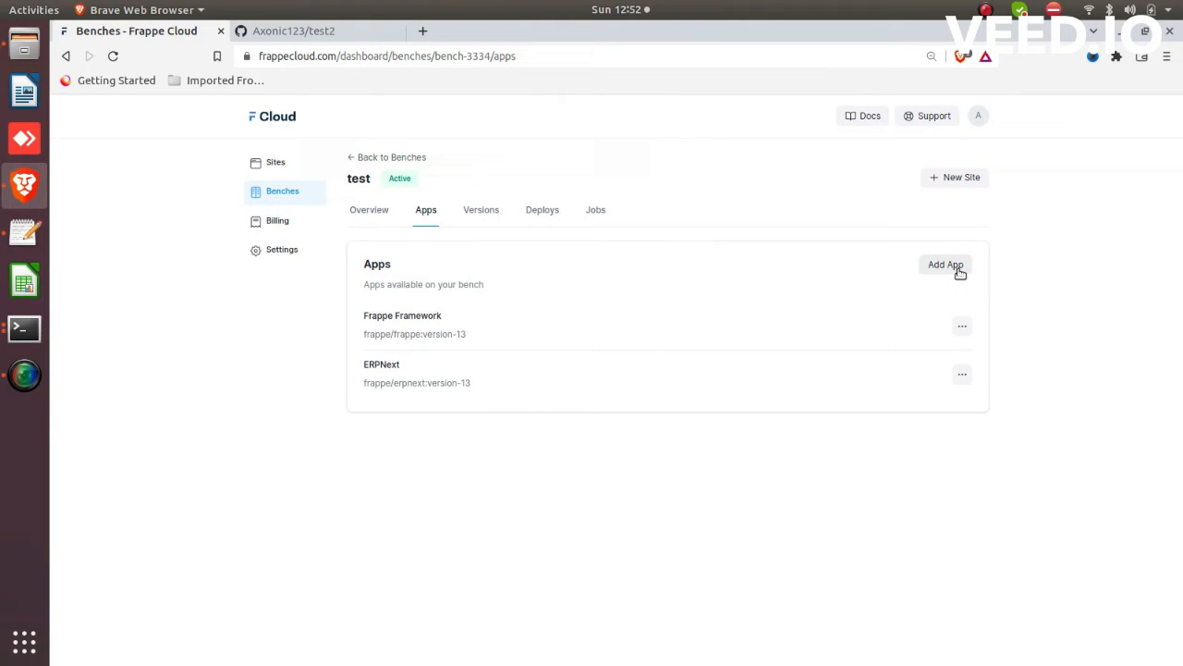
- Start adding a new app to the bench, choosing to add it from GitHub
left_click(945, 265)
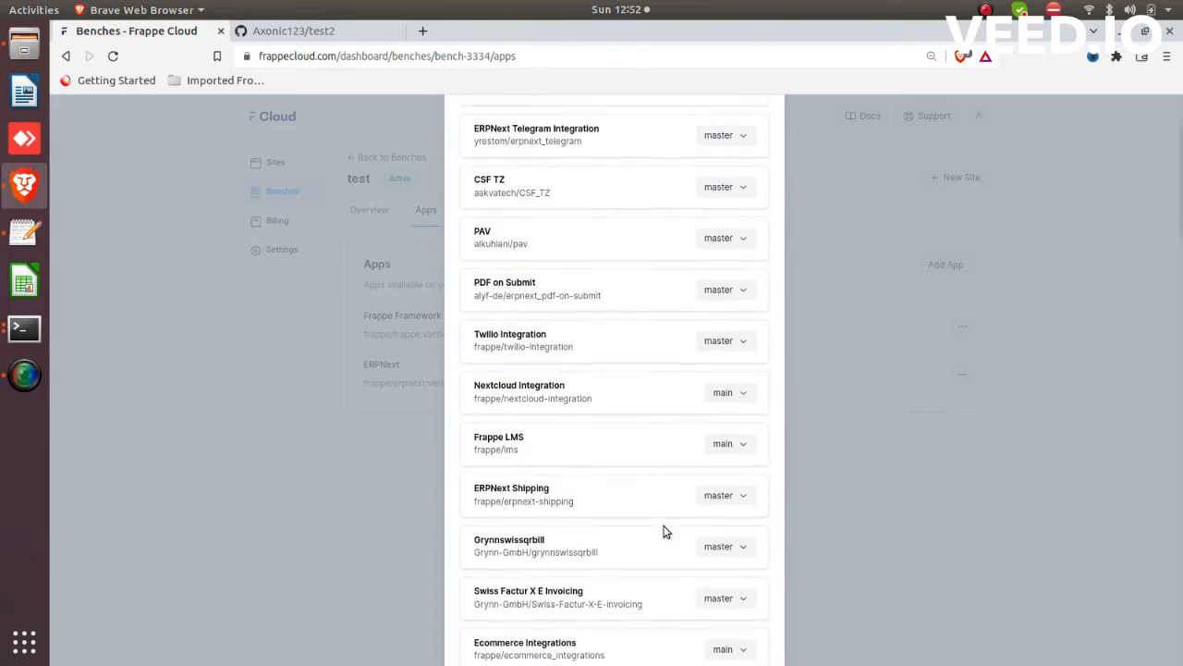
scroll("down", 3)
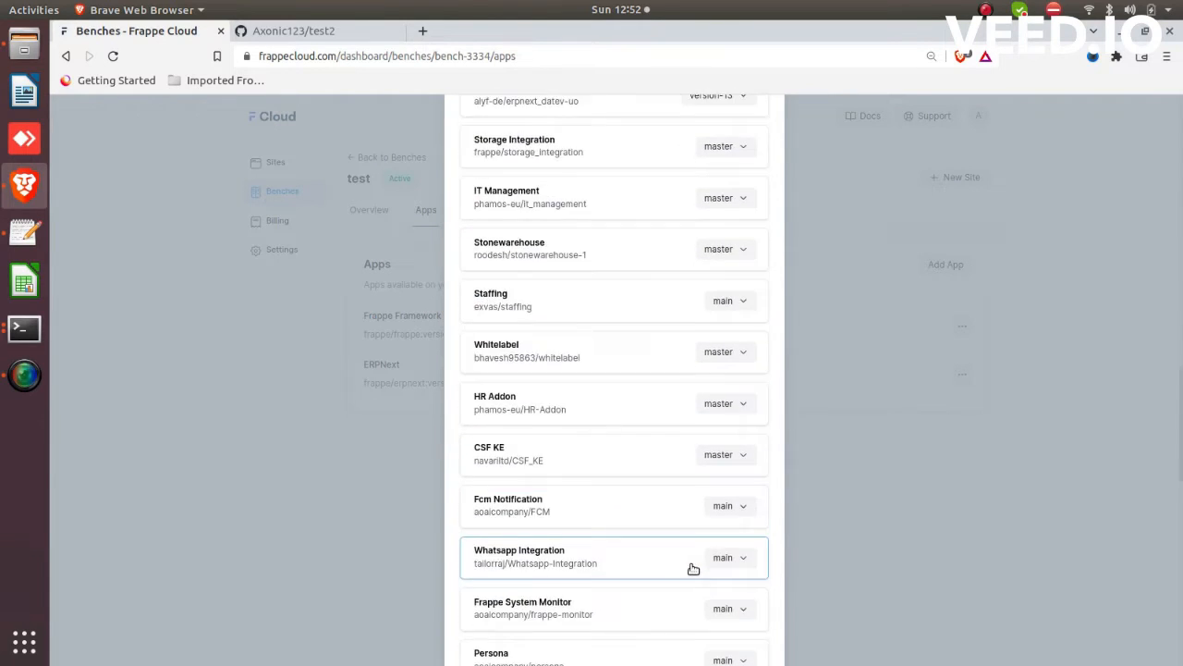
scroll("down", 3)
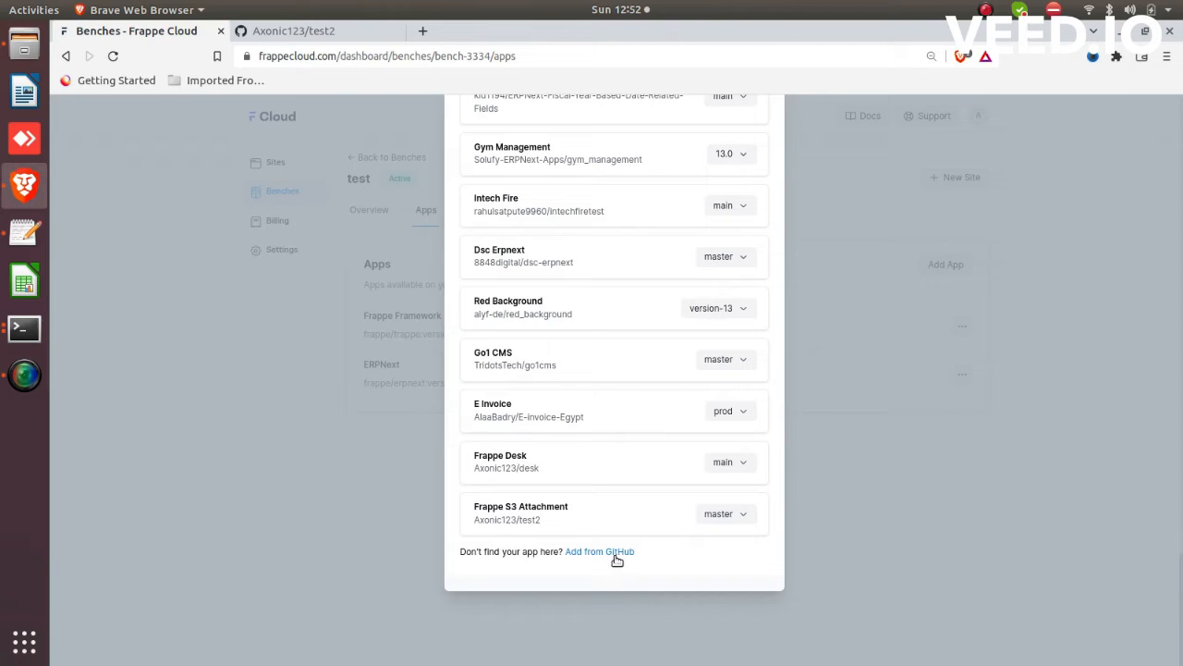
left_click(599, 551)
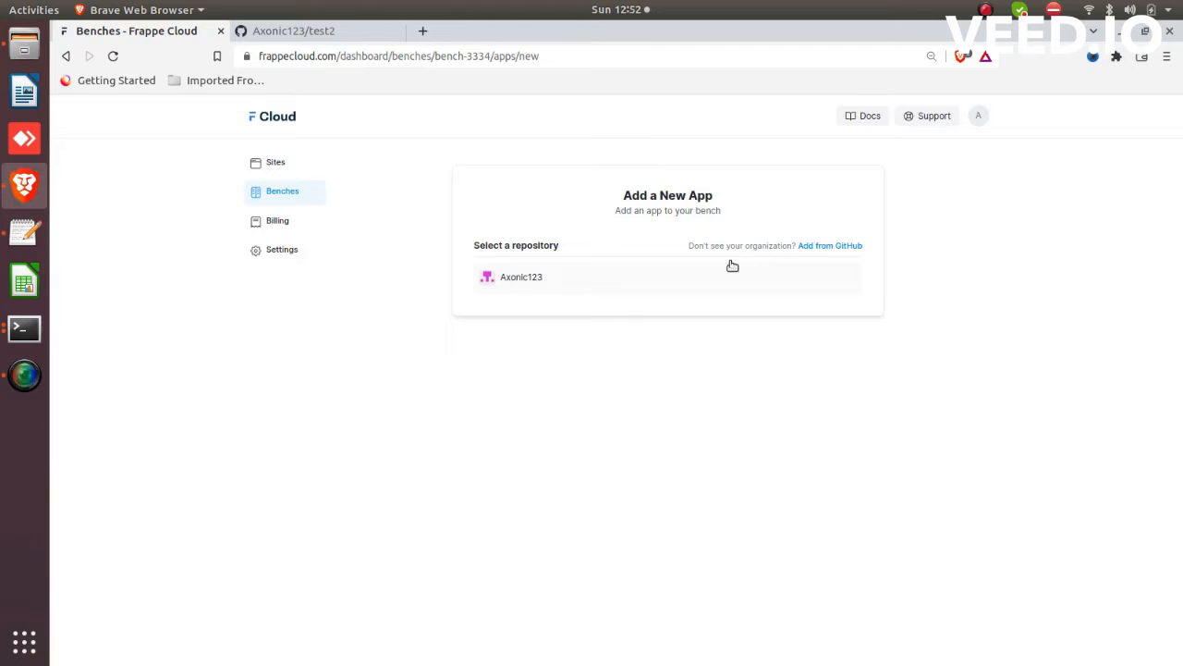
mouse_move(825, 251)
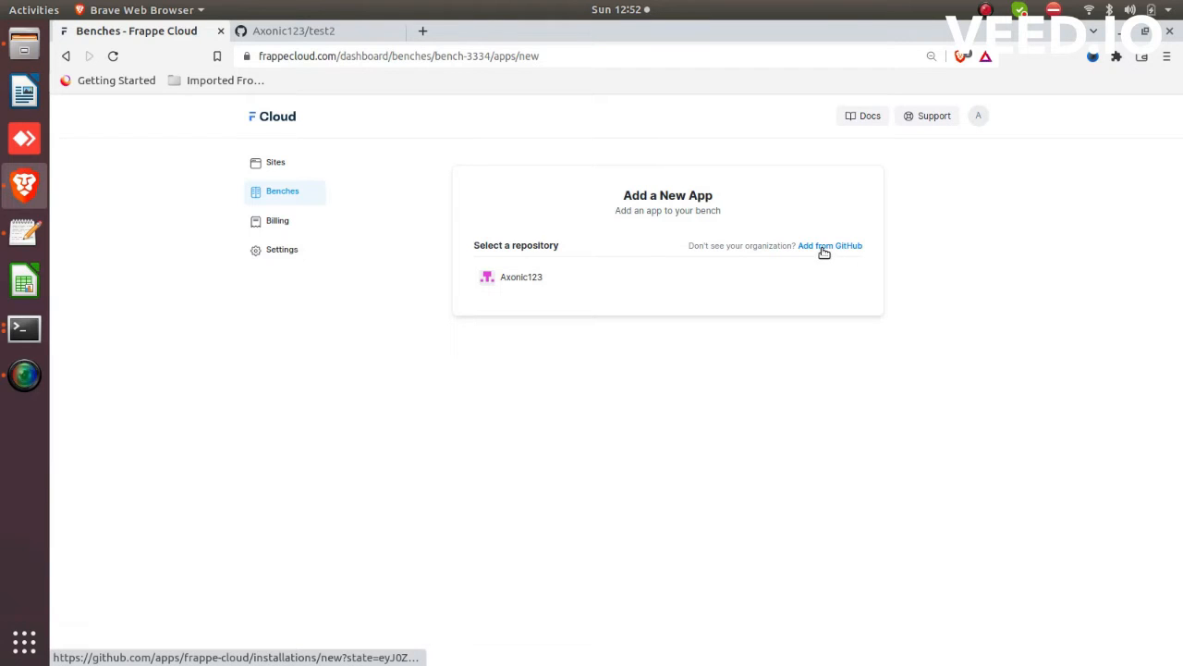
- Limit the Frappe Cloud GitHub app's access to only the Axonic123/test2 repository and save
left_click(828, 244)
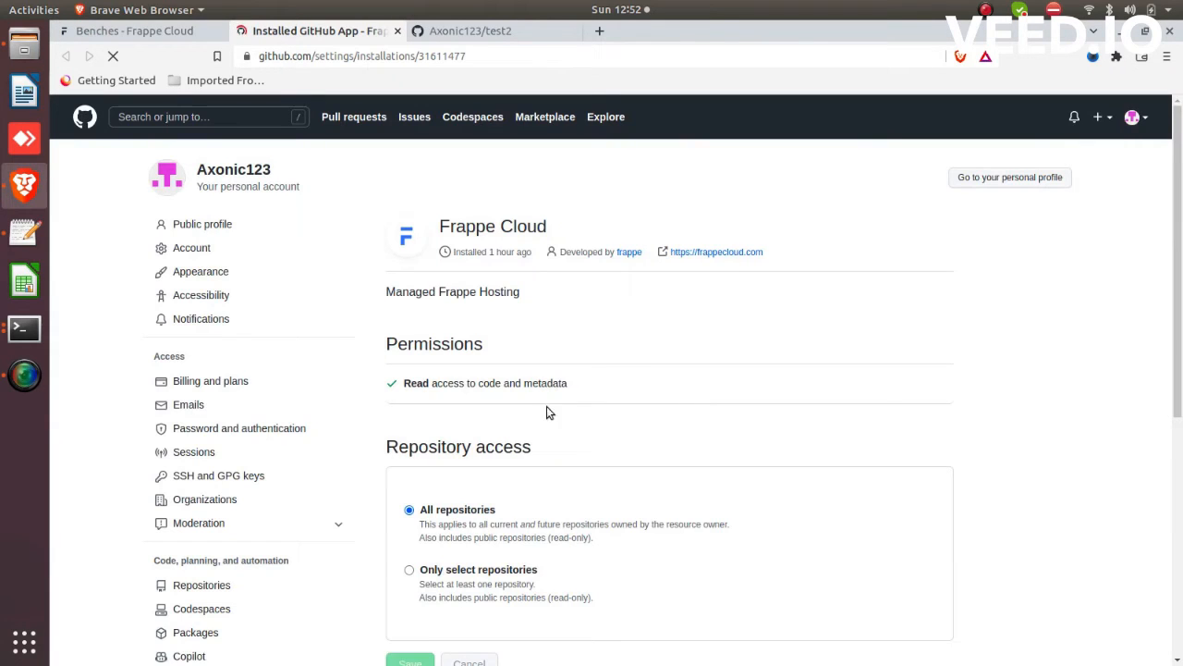
scroll("down", 3)
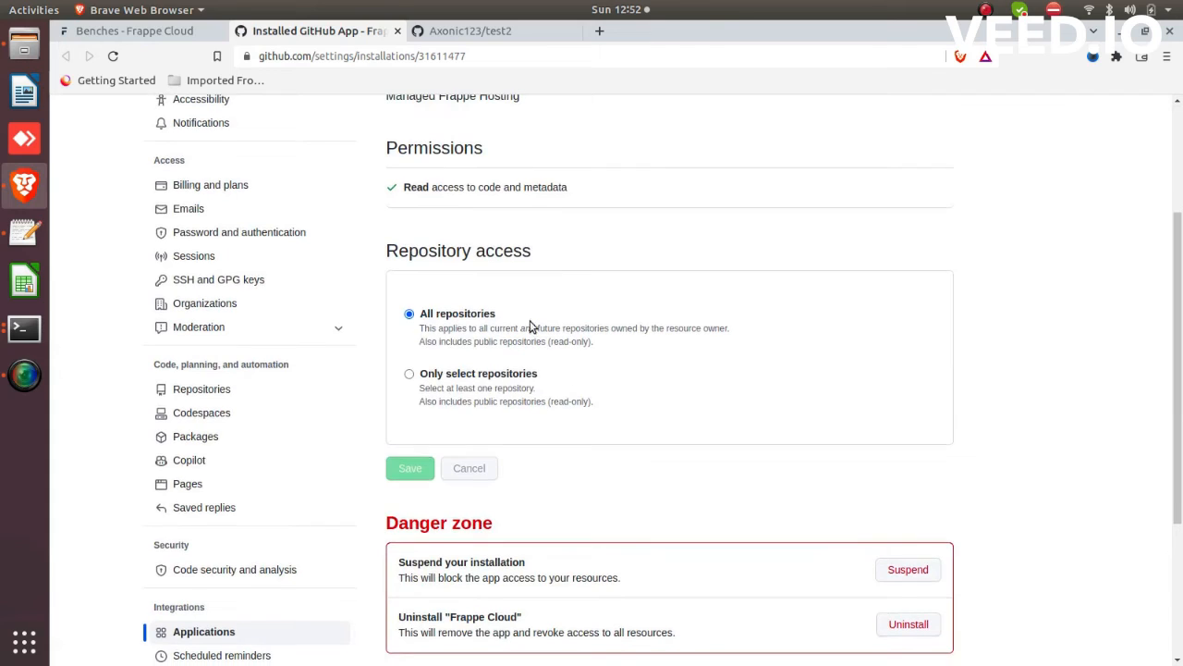
mouse_move(686, 389)
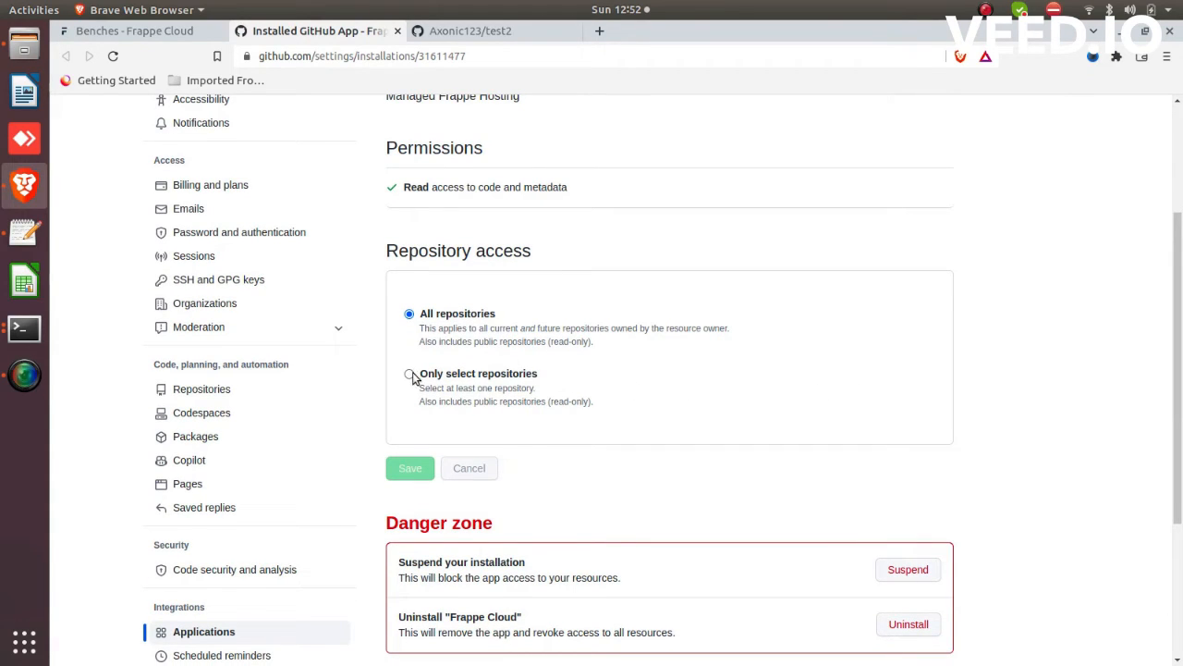
left_click(409, 374)
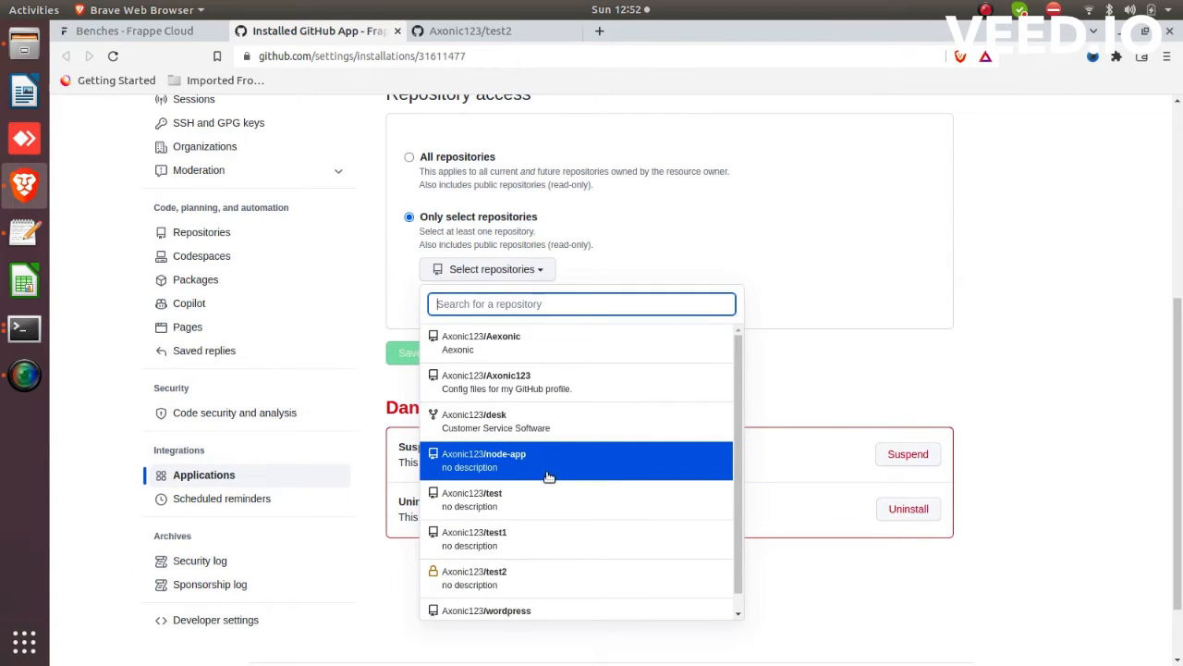
mouse_move(576, 536)
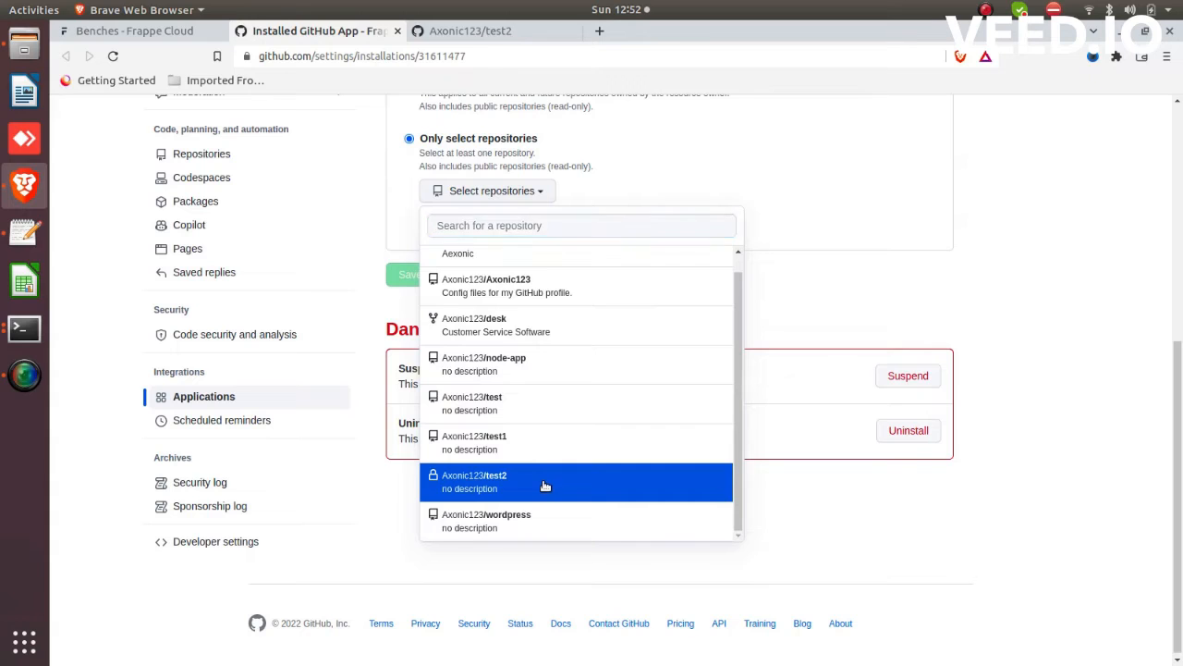
left_click(545, 481)
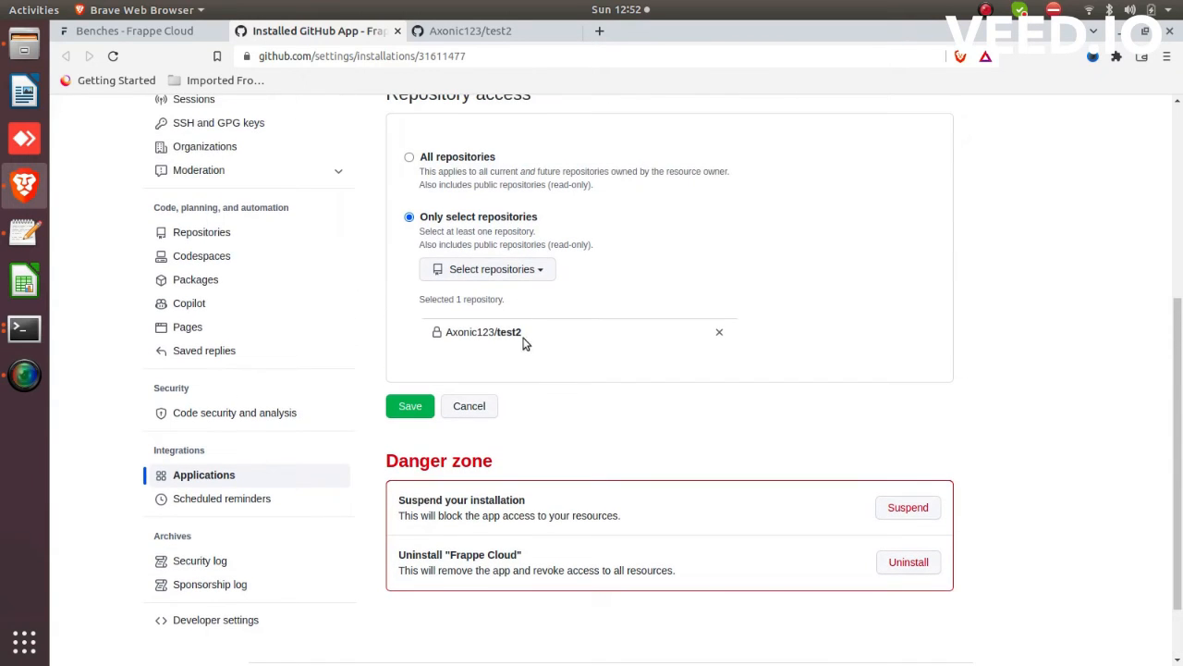
mouse_move(533, 346)
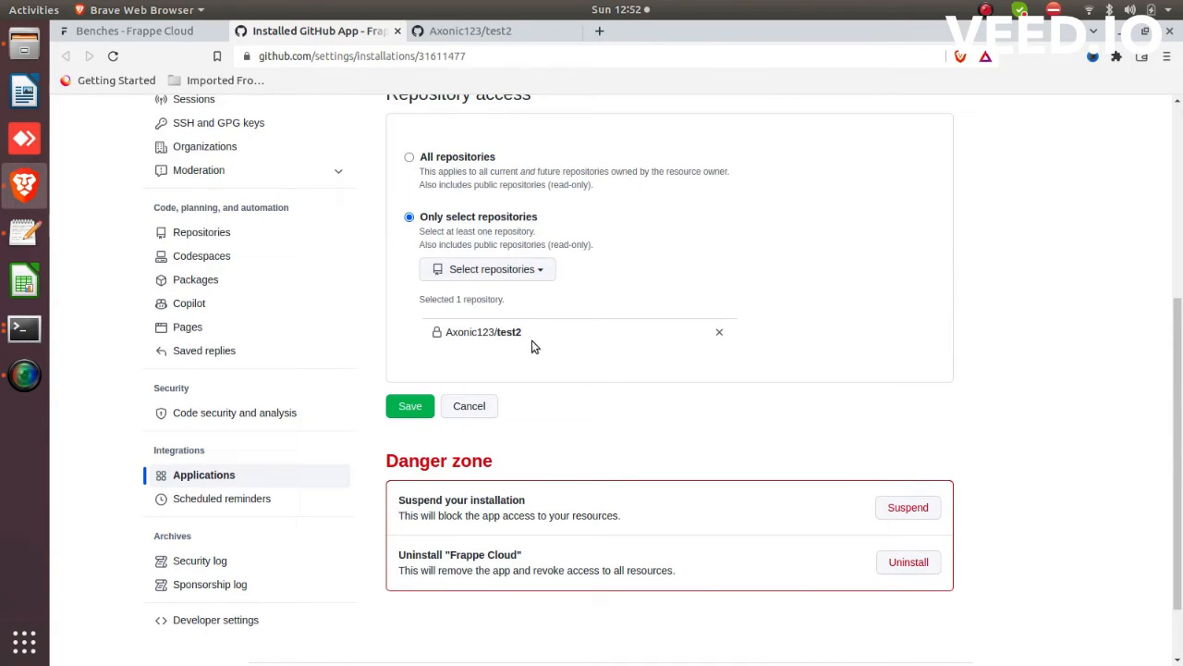
left_click(410, 406)
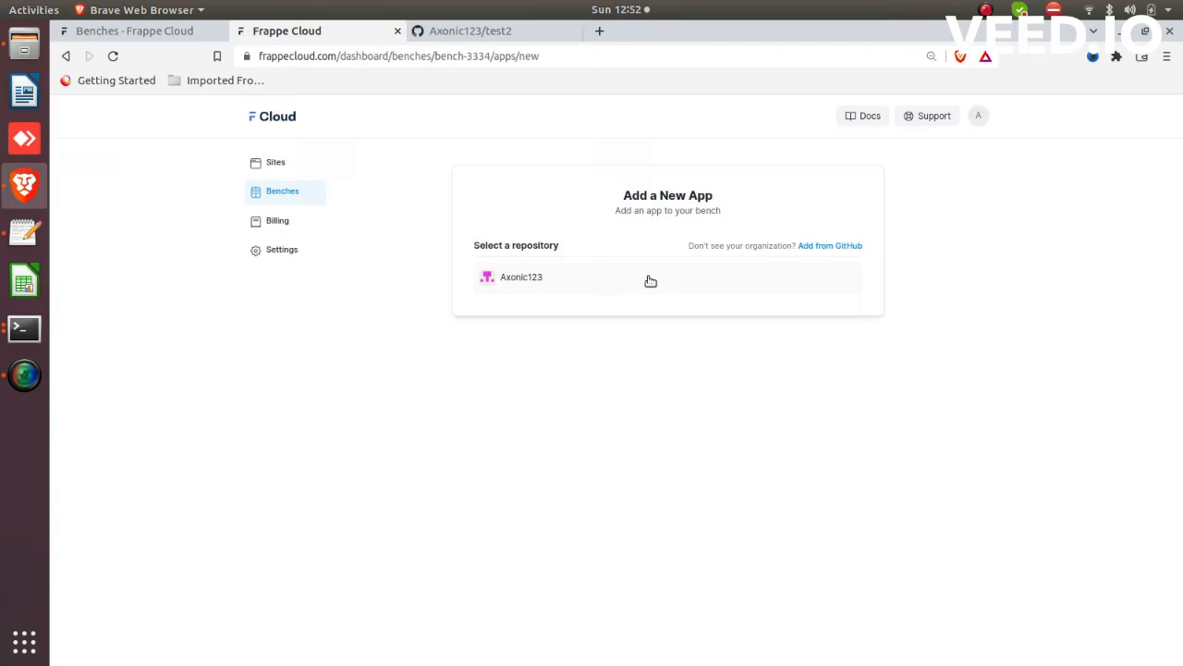
mouse_move(642, 285)
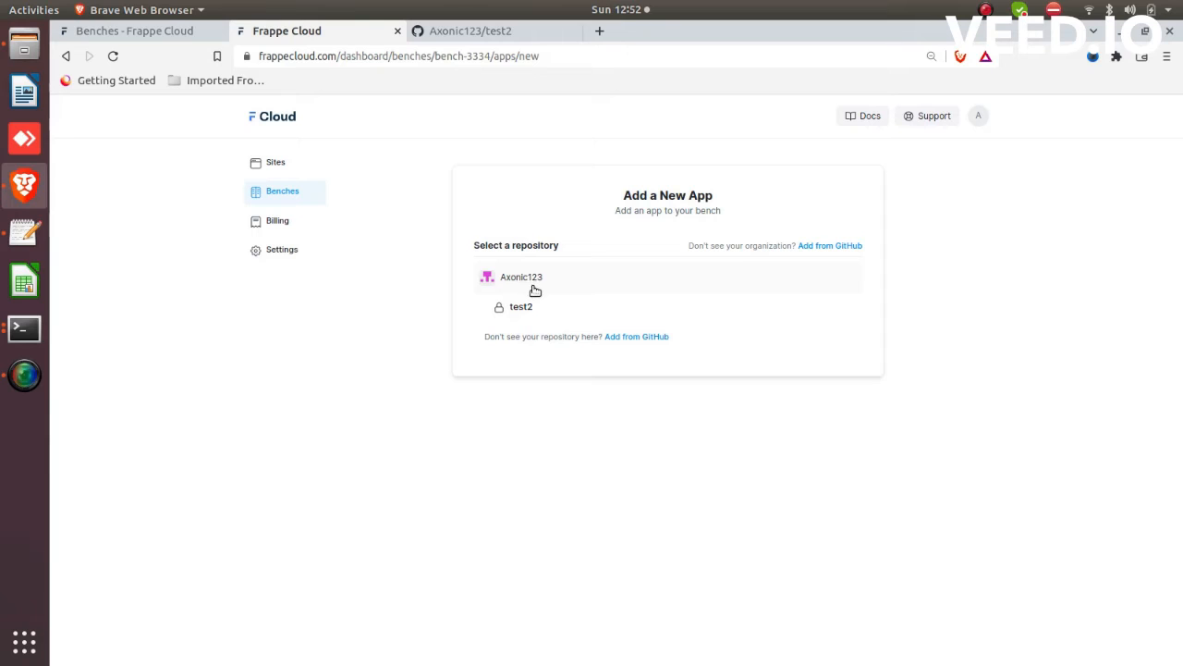
- Add Frappe S3 Attachment from test2's master branch to the test bench after validating the app
left_click(522, 306)
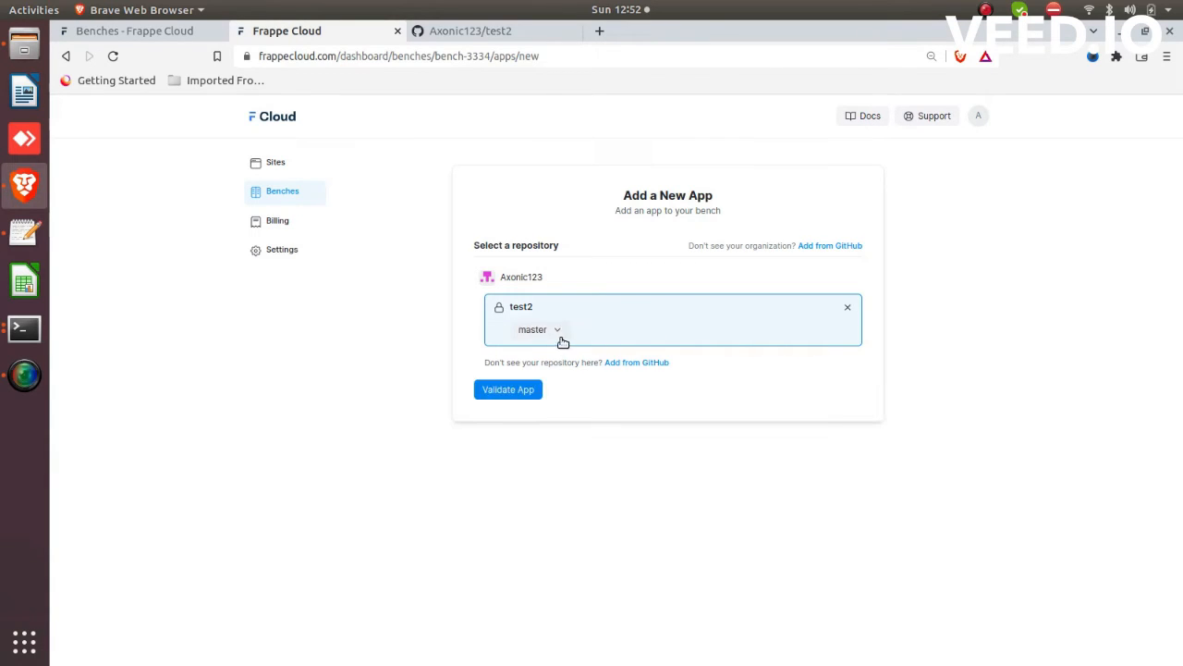
left_click(536, 329)
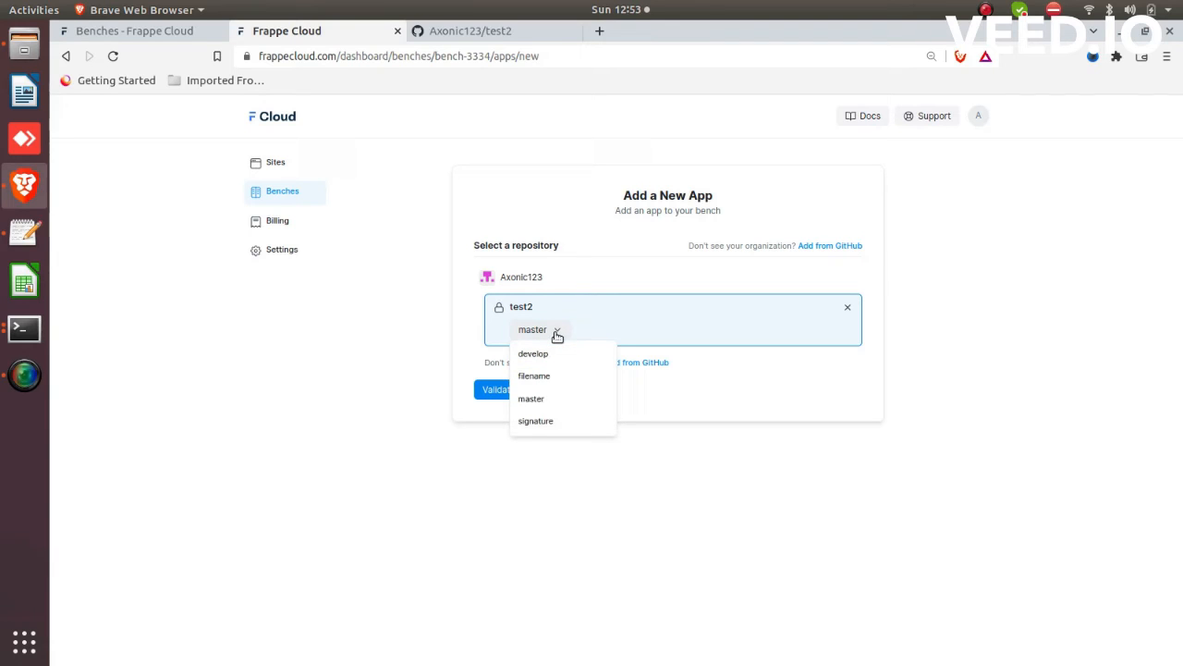
left_click(530, 400)
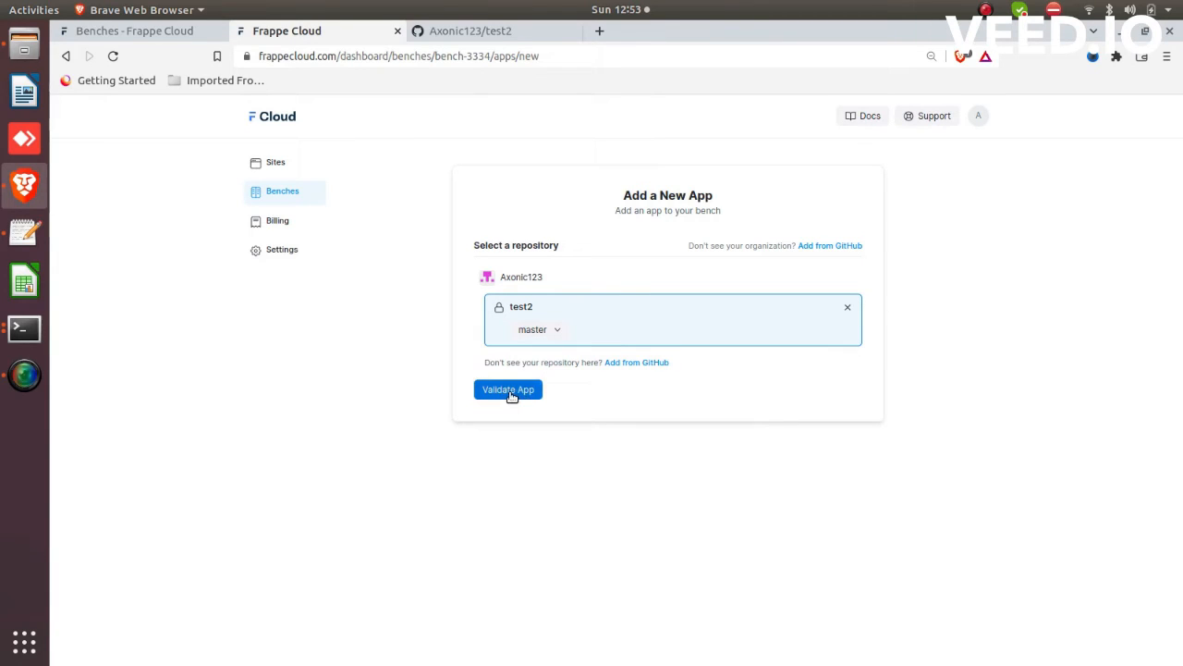
left_click(508, 388)
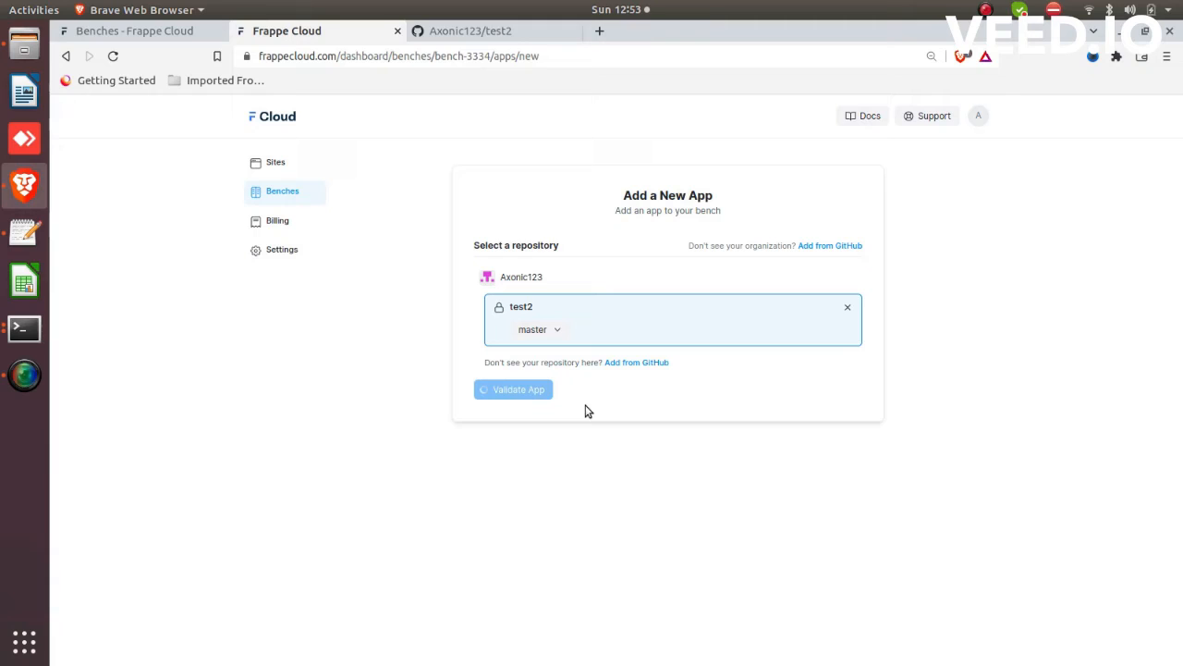
left_click(514, 388)
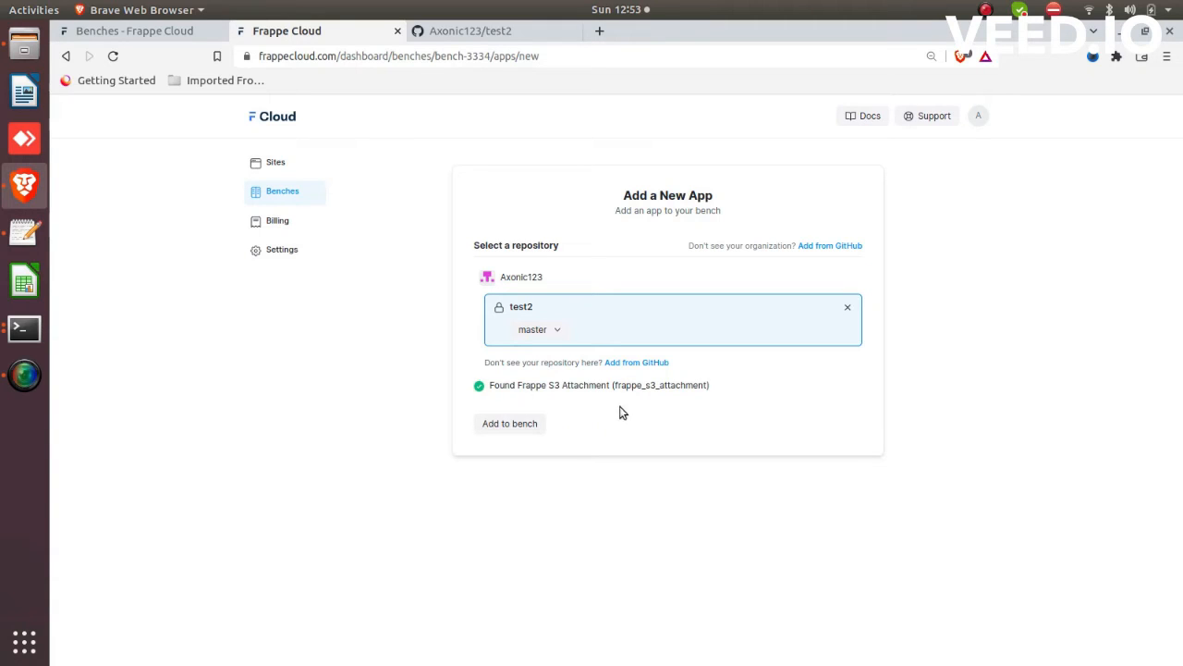
mouse_move(525, 418)
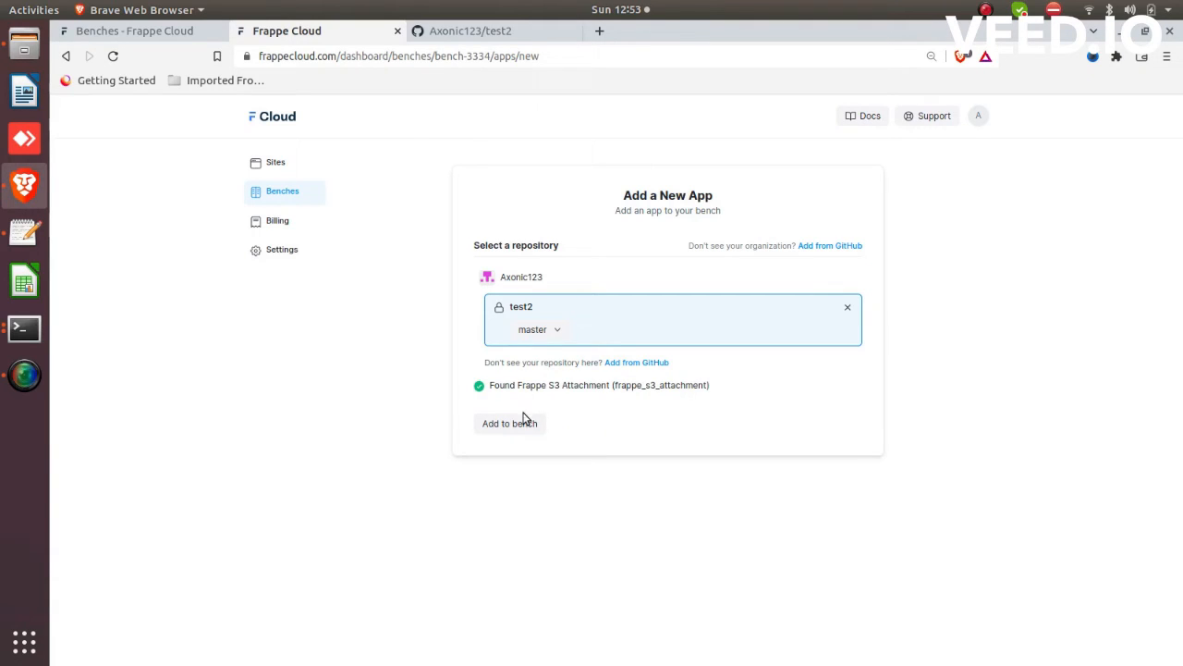
left_click(510, 422)
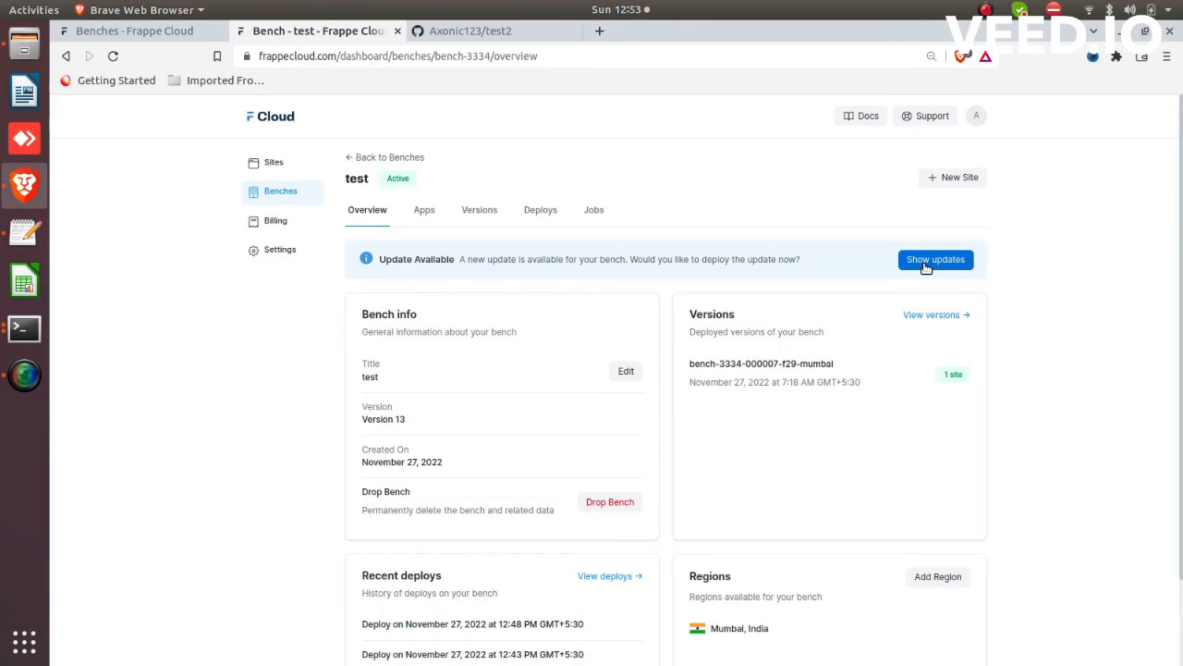
- Deploy the bench update with Frappe S3 Attachment selected
left_click(936, 259)
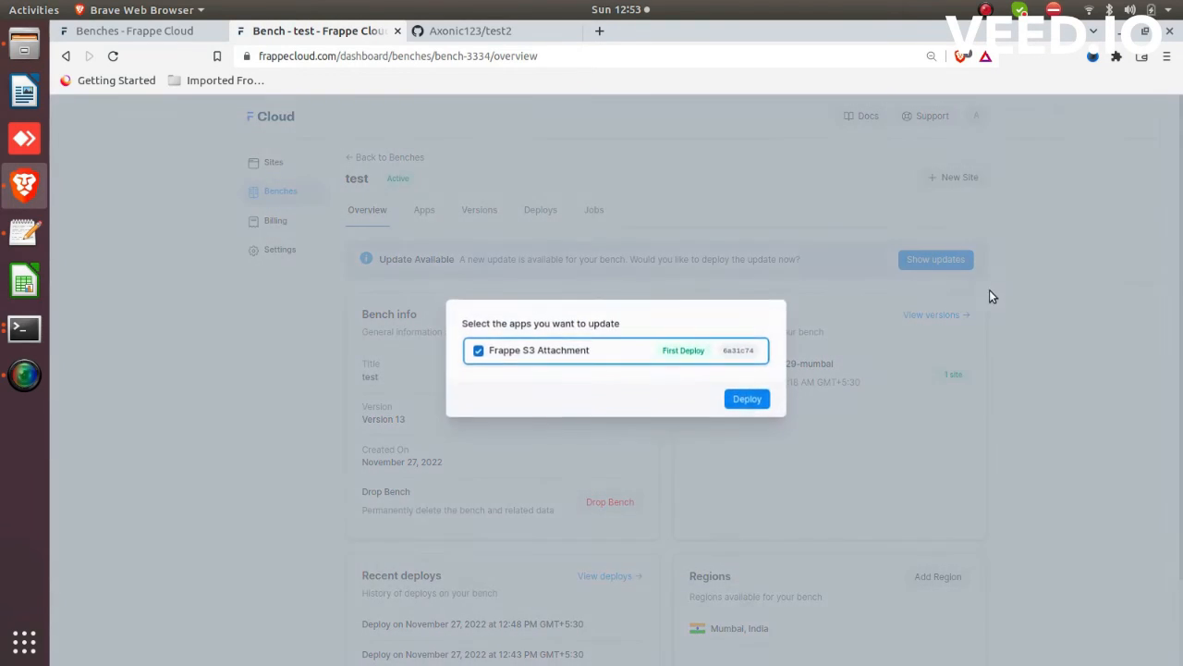
left_click(747, 399)
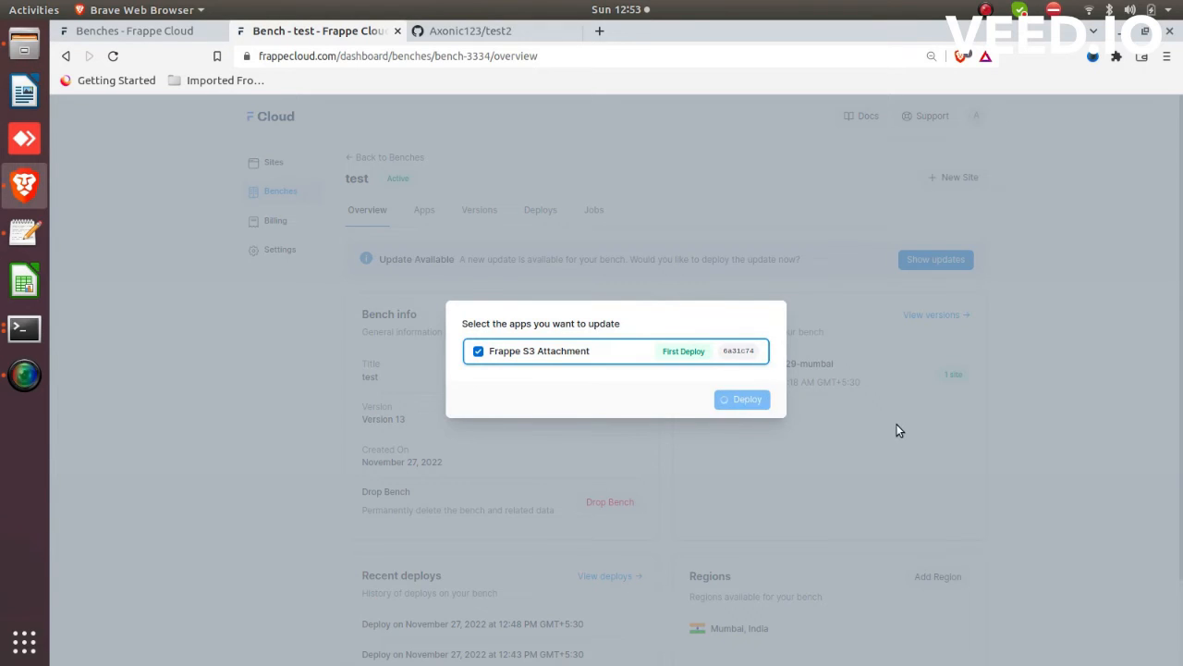
- Follow the new deploy's build log as its steps progress through installing Frappe S3 Attachment
left_click(742, 400)
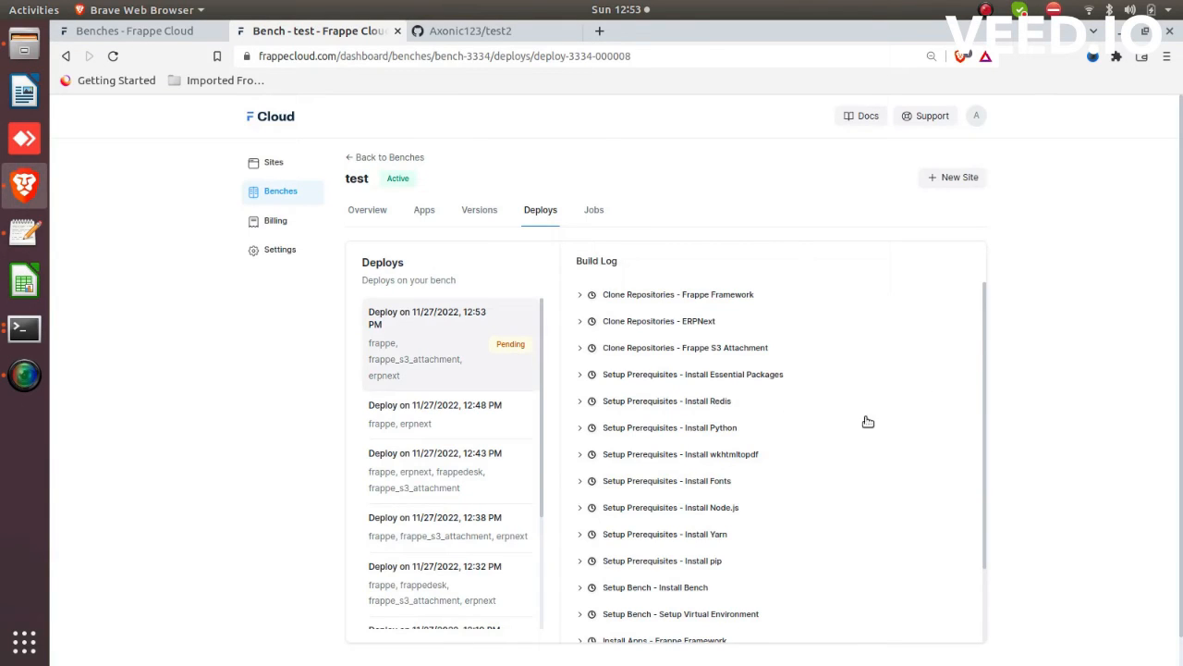
mouse_move(825, 441)
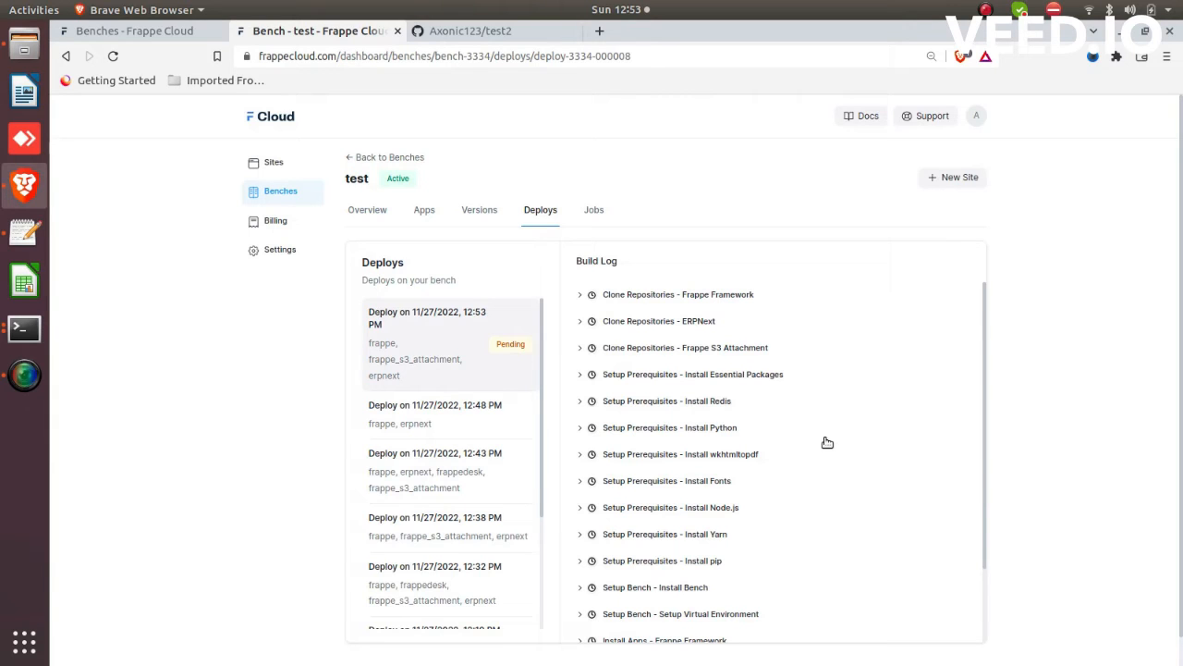
mouse_move(992, 409)
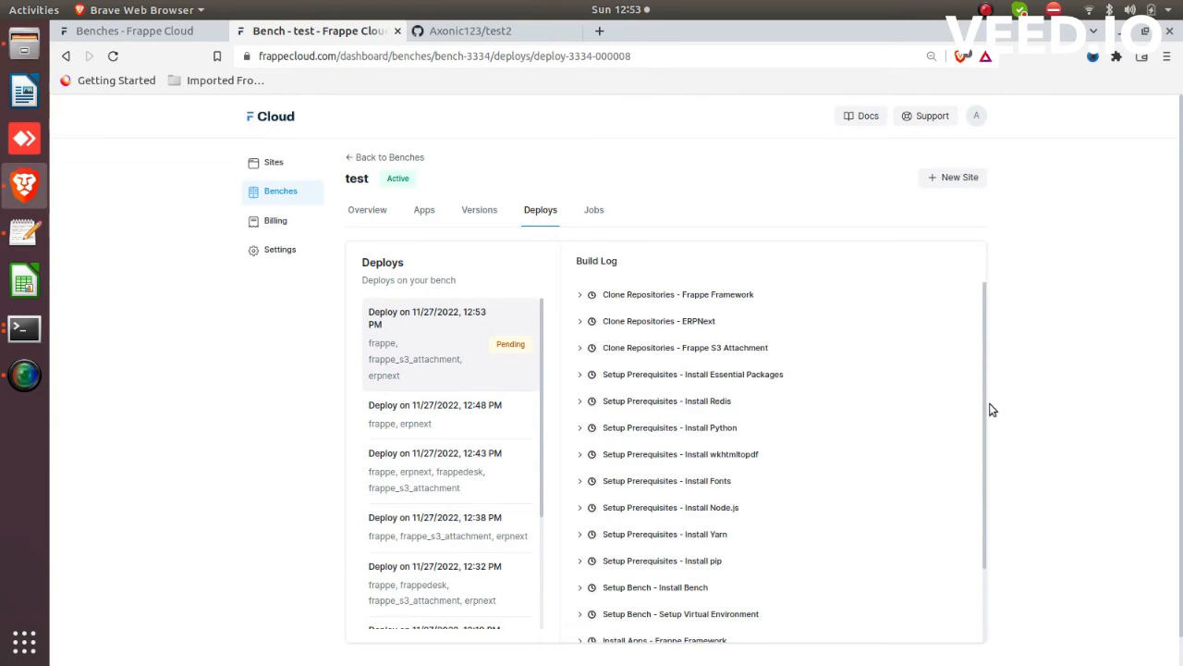
mouse_move(999, 398)
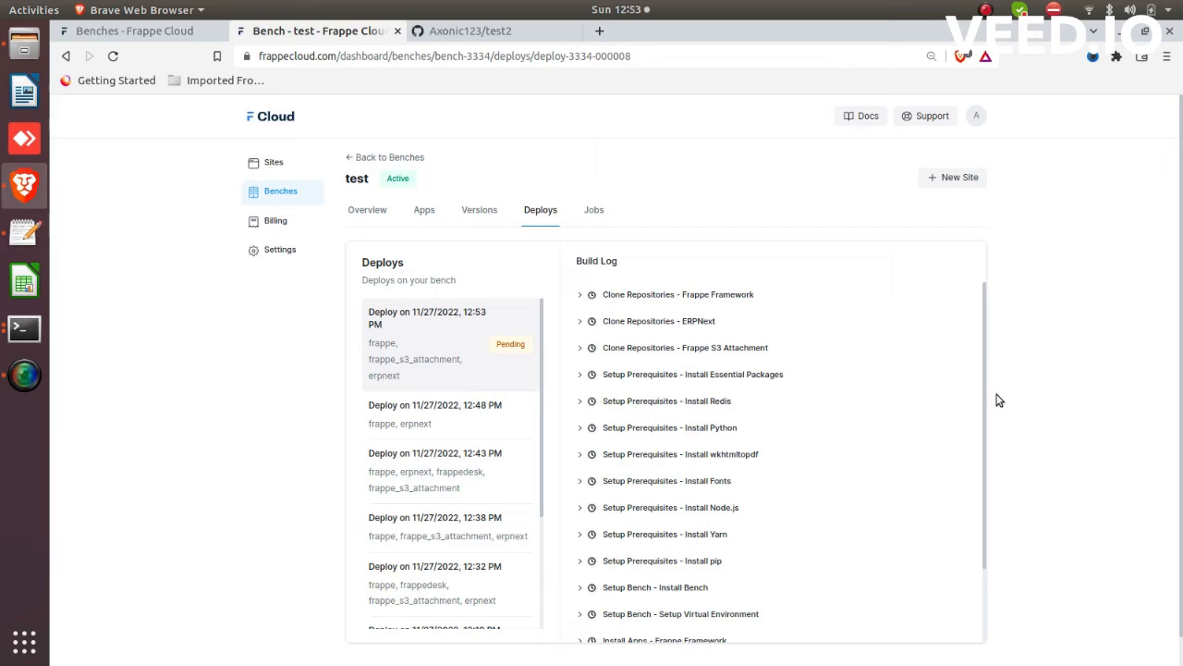
scroll("down", 3)
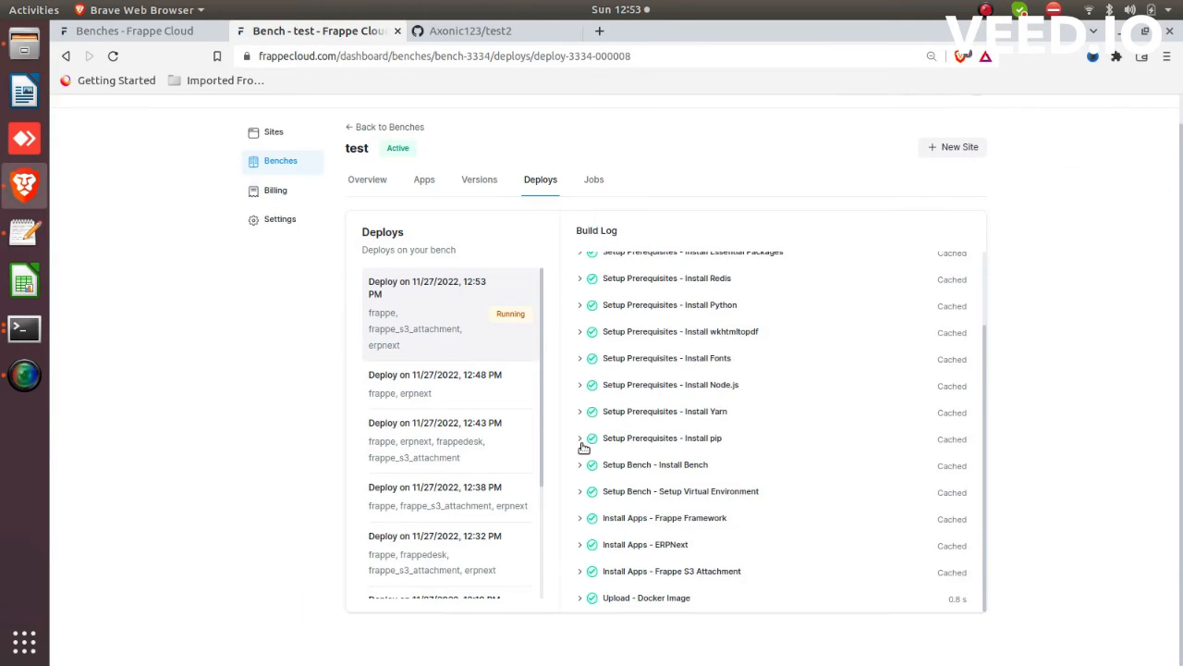
mouse_move(710, 436)
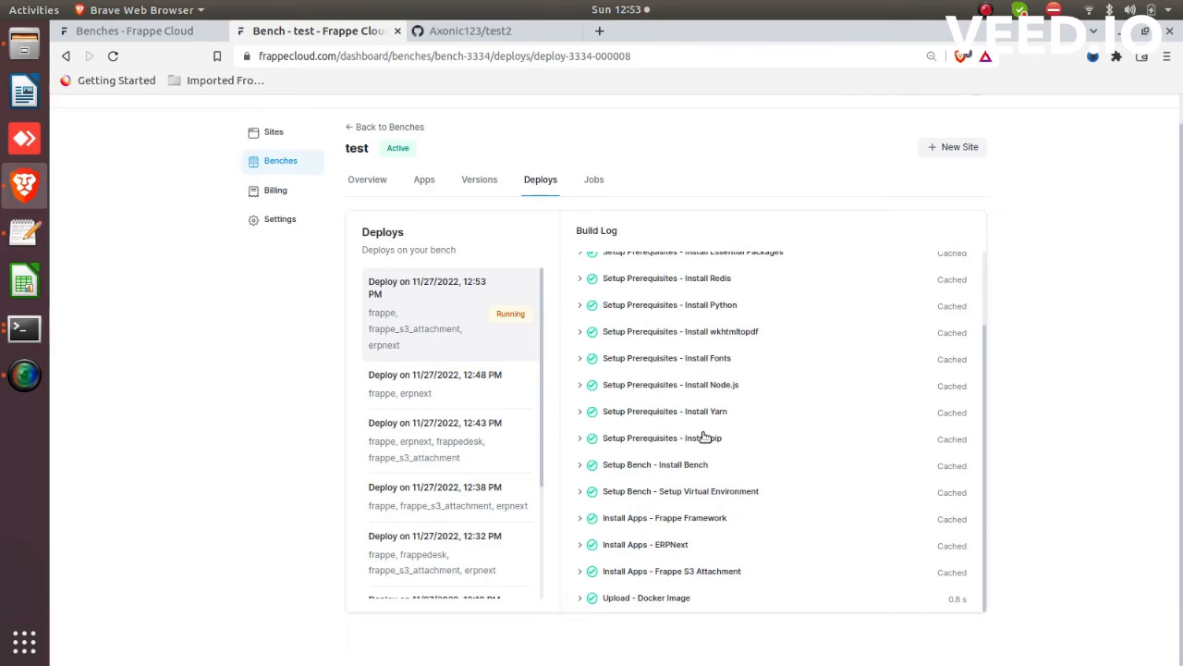
mouse_move(710, 409)
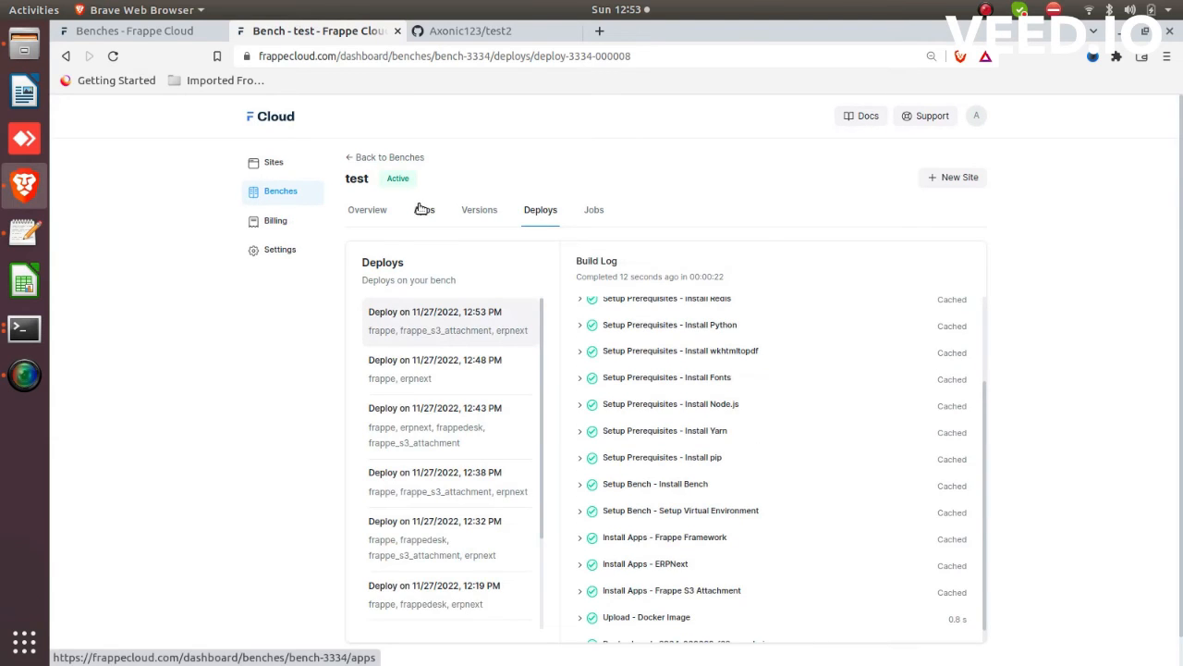
- Show the test bench's installed apps, now listing Frappe S3 Attachment alongside Frappe Framework and ERPNext
left_click(425, 209)
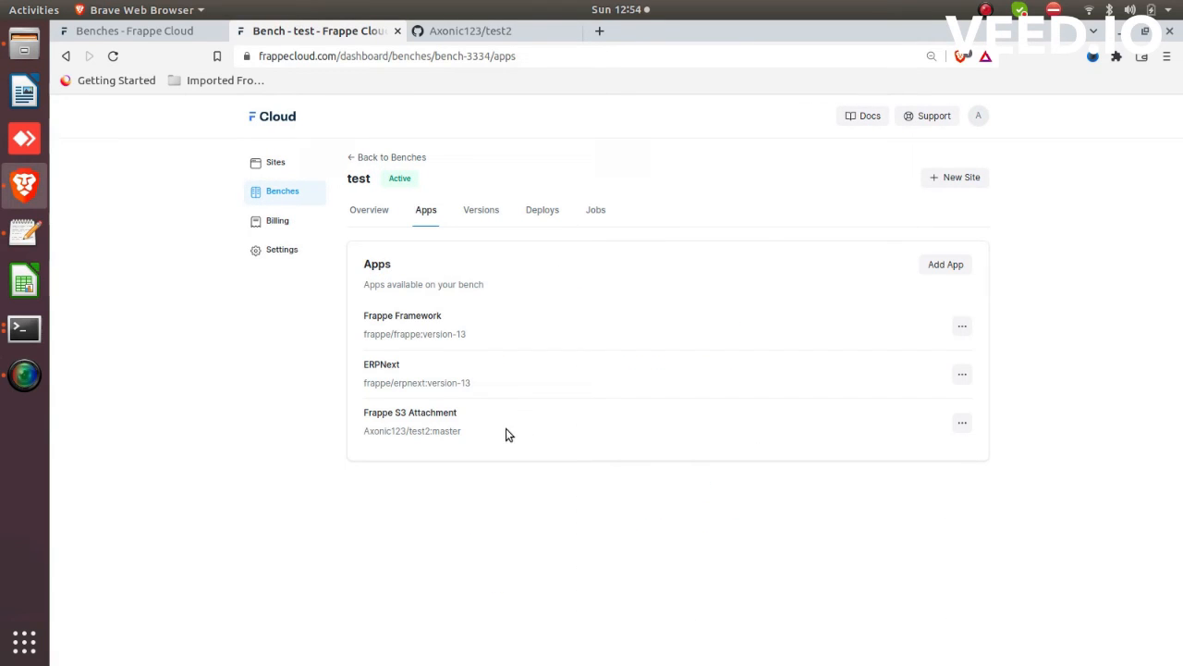
mouse_move(890, 433)
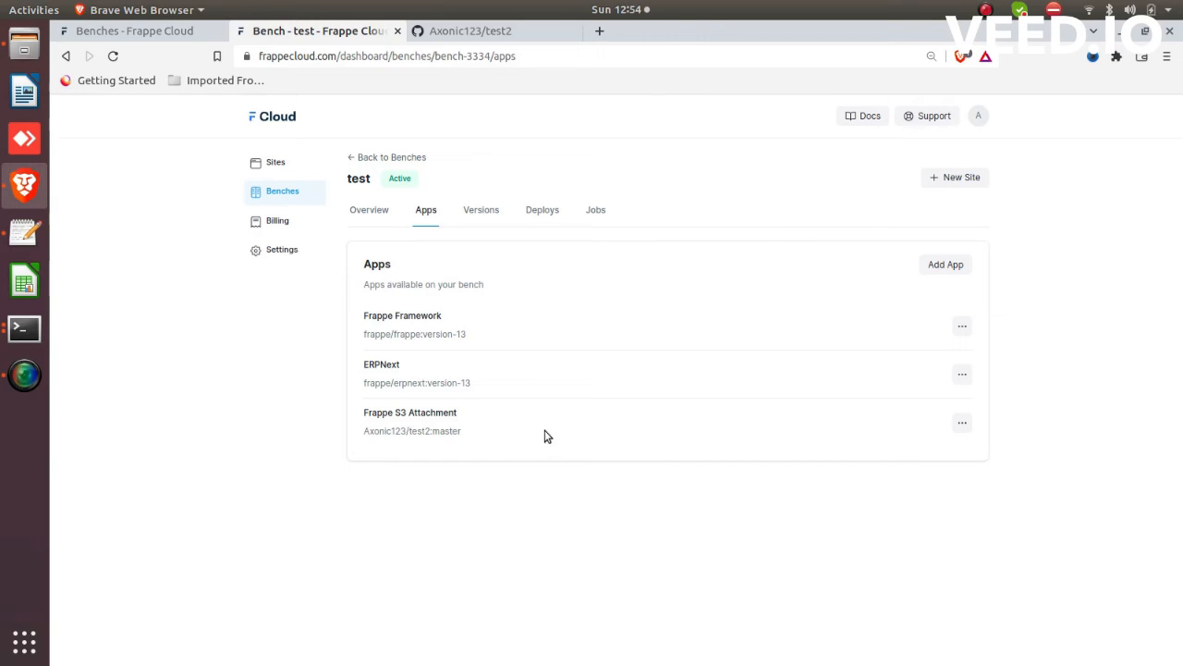
mouse_move(525, 416)
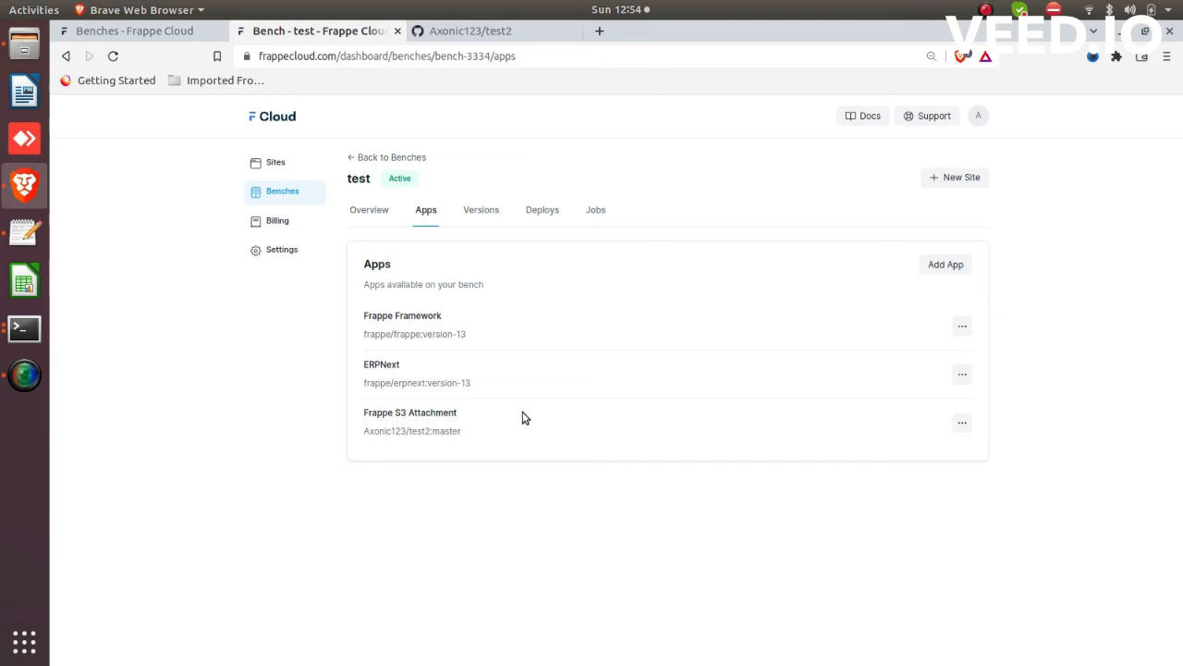
mouse_move(289, 163)
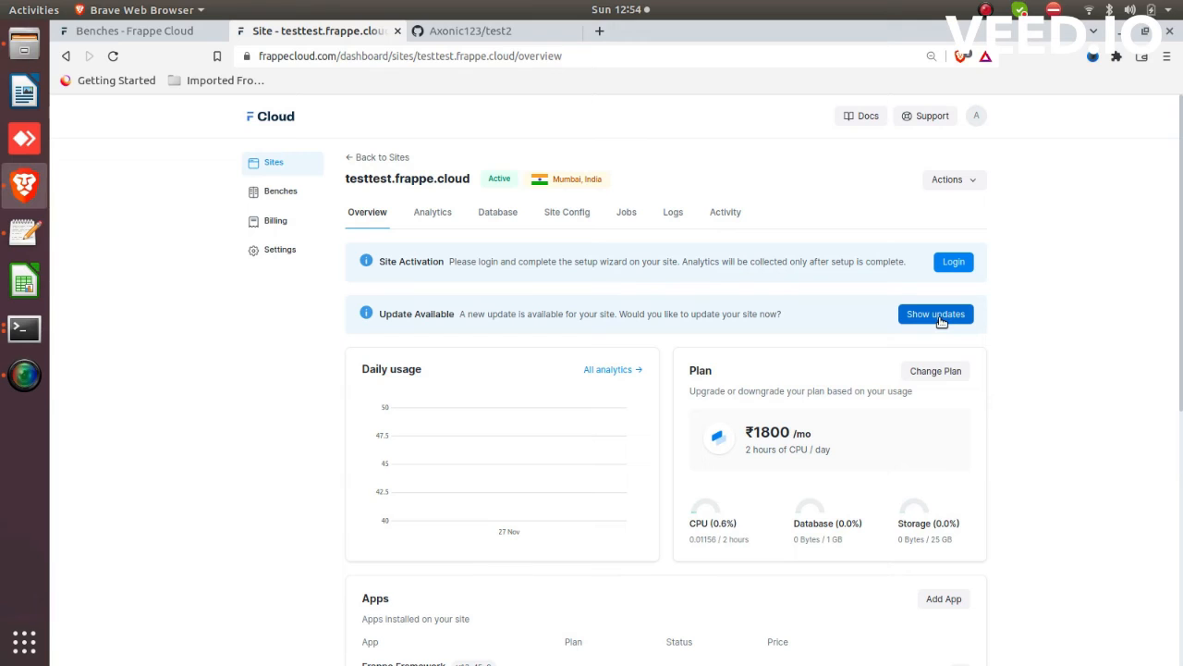
- Schedule the testtest.frappe.cloud update now with Skip failing patches ticked
left_click(935, 315)
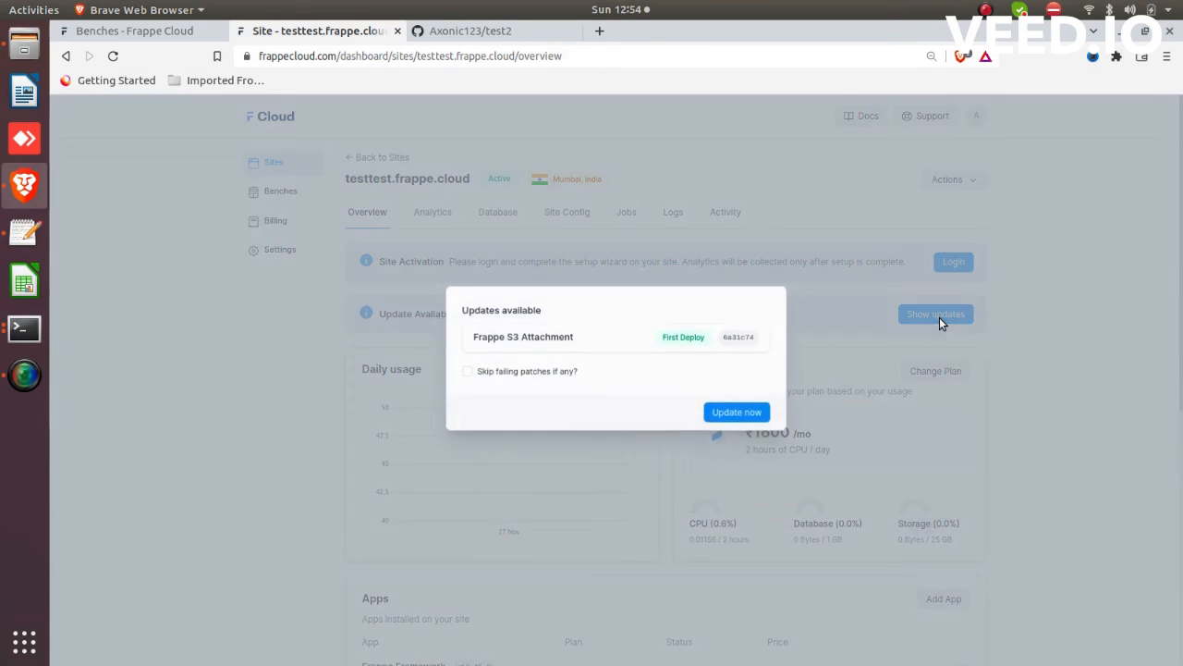
left_click(466, 370)
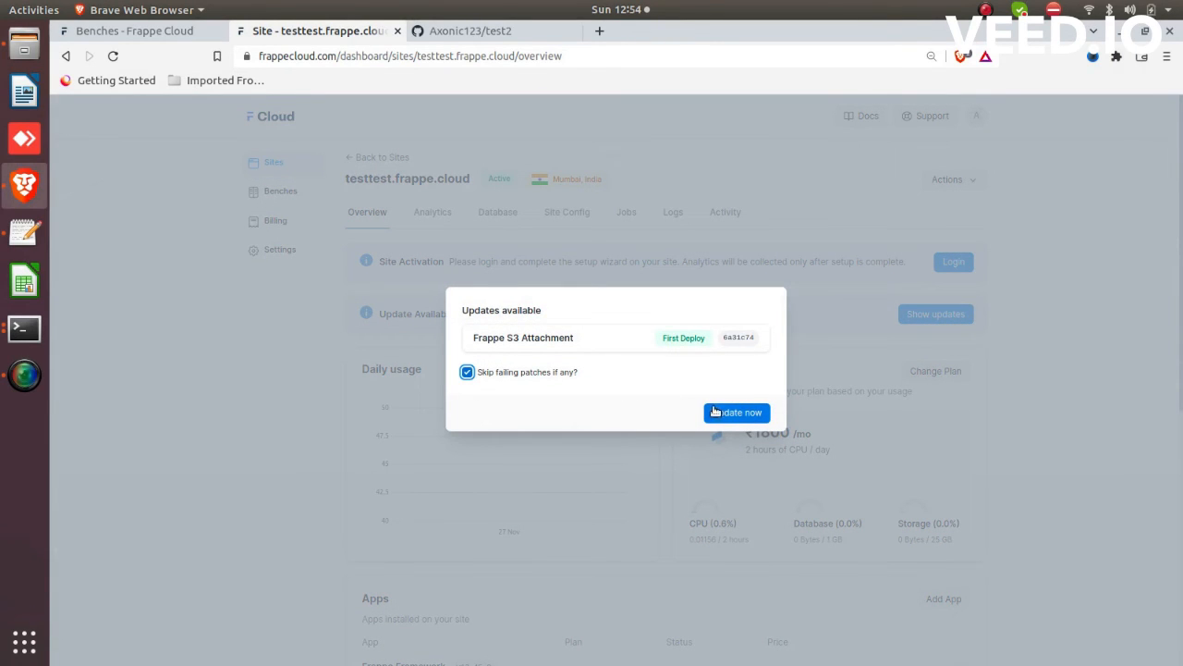
left_click(736, 412)
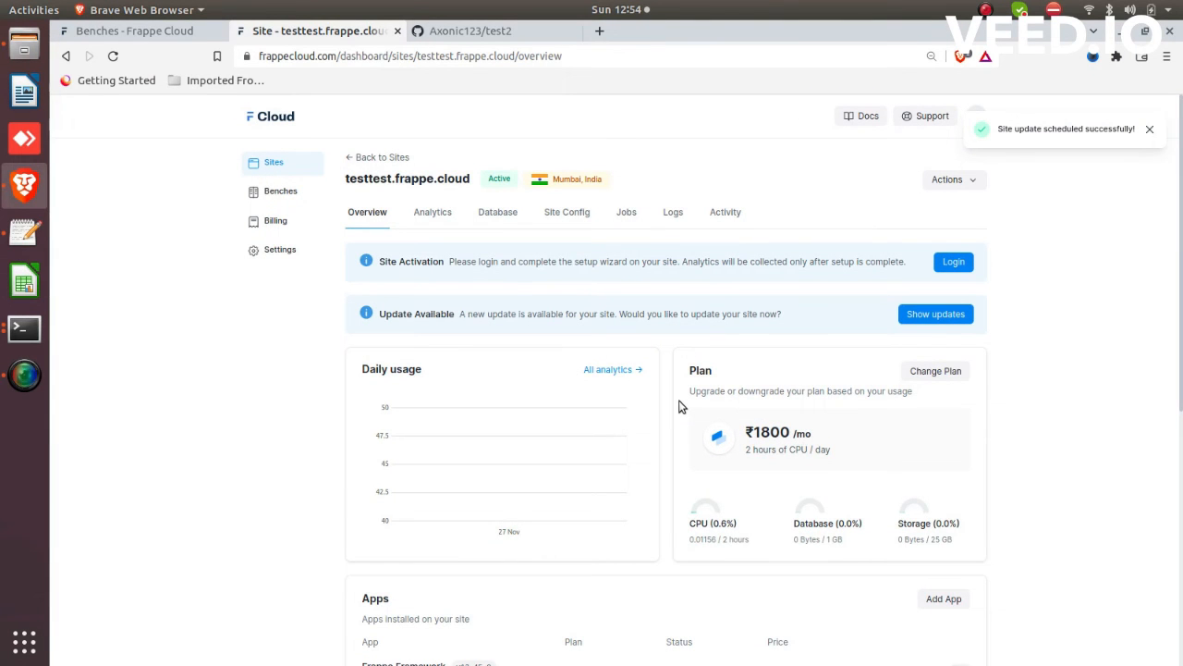
mouse_move(640, 214)
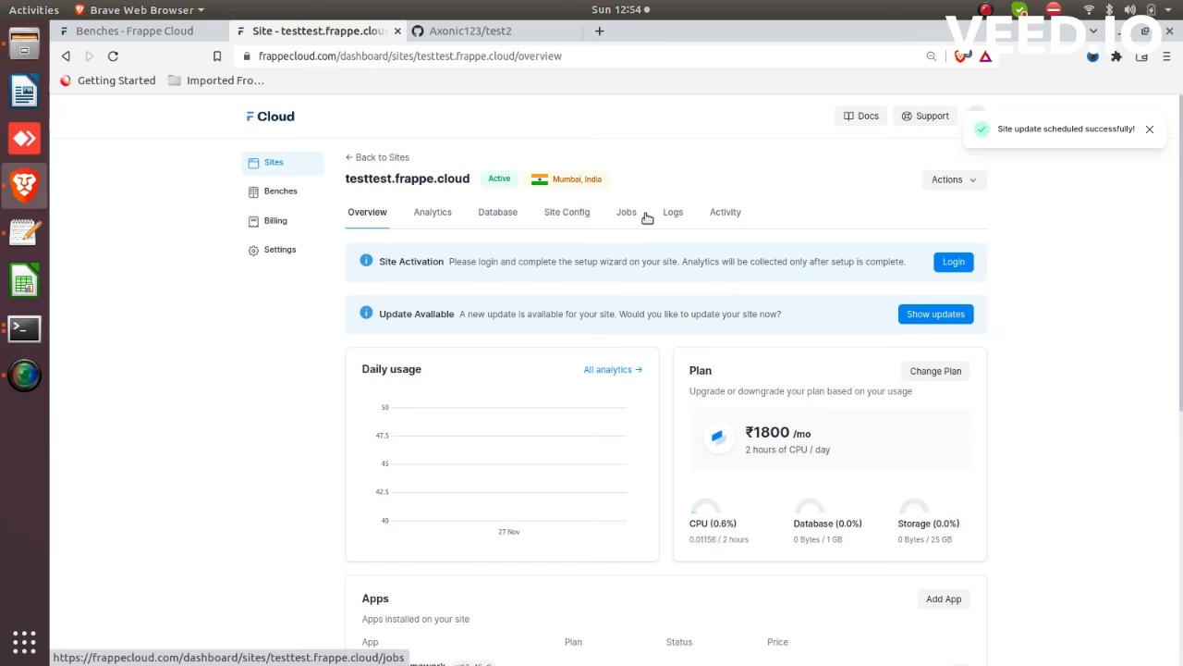
- Inspect the Update Site Pull job's steps in the site's jobs history
left_click(625, 211)
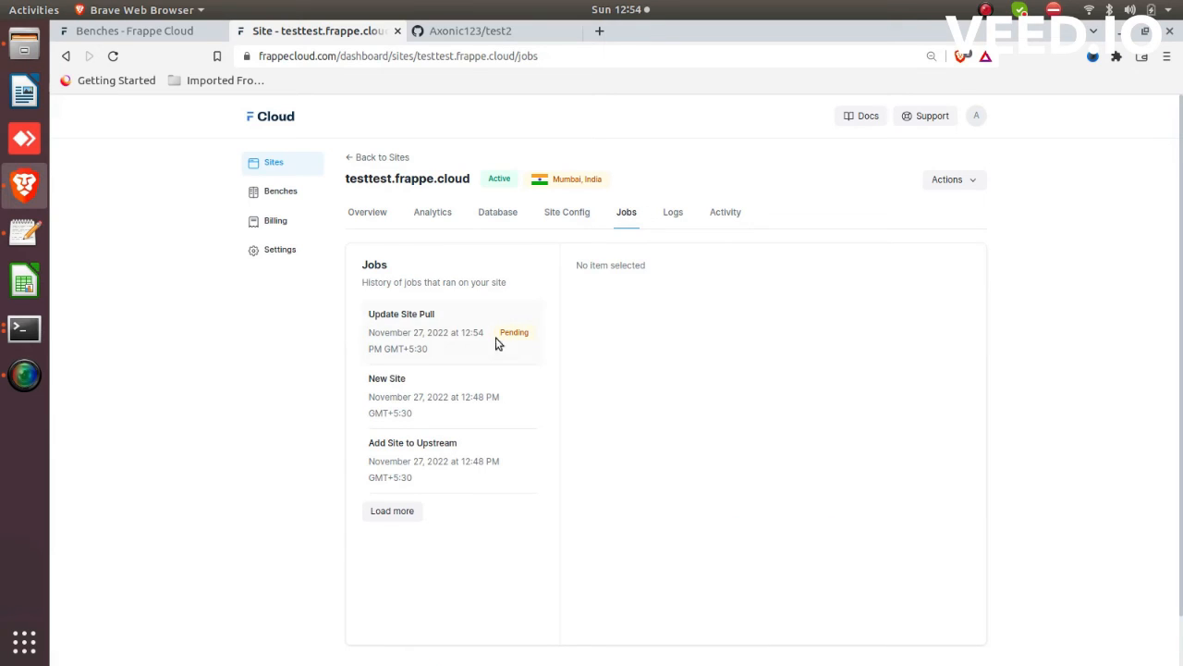
left_click(417, 315)
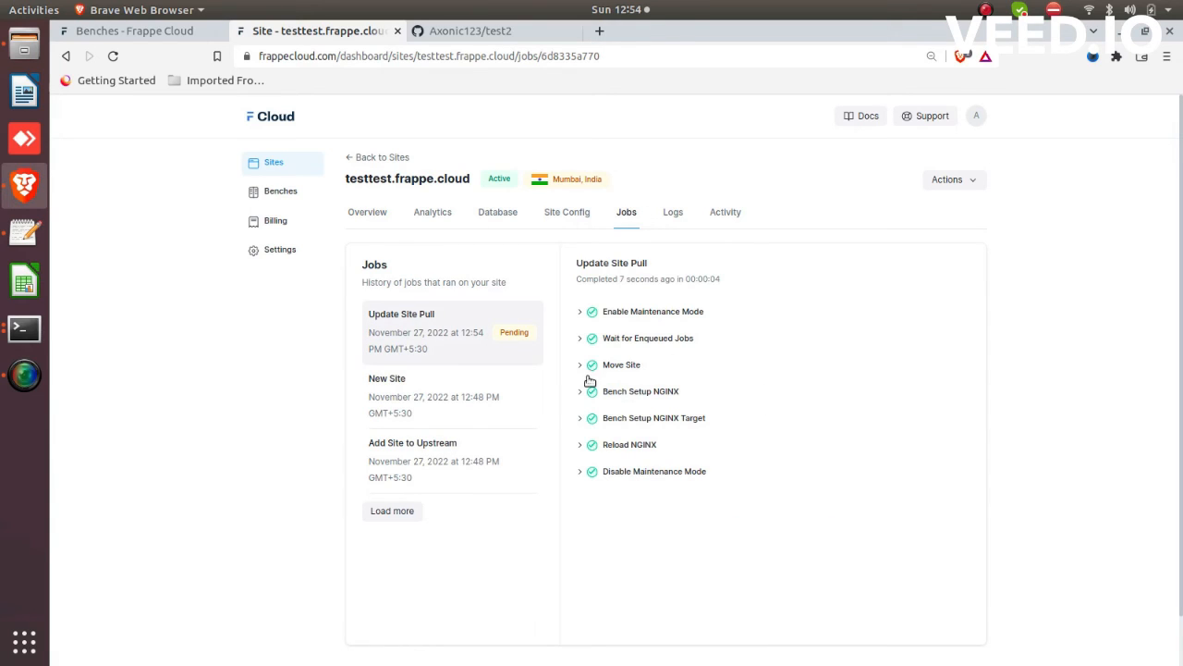
- From the site overview's Apps section, bring up the list of apps available to install
left_click(366, 211)
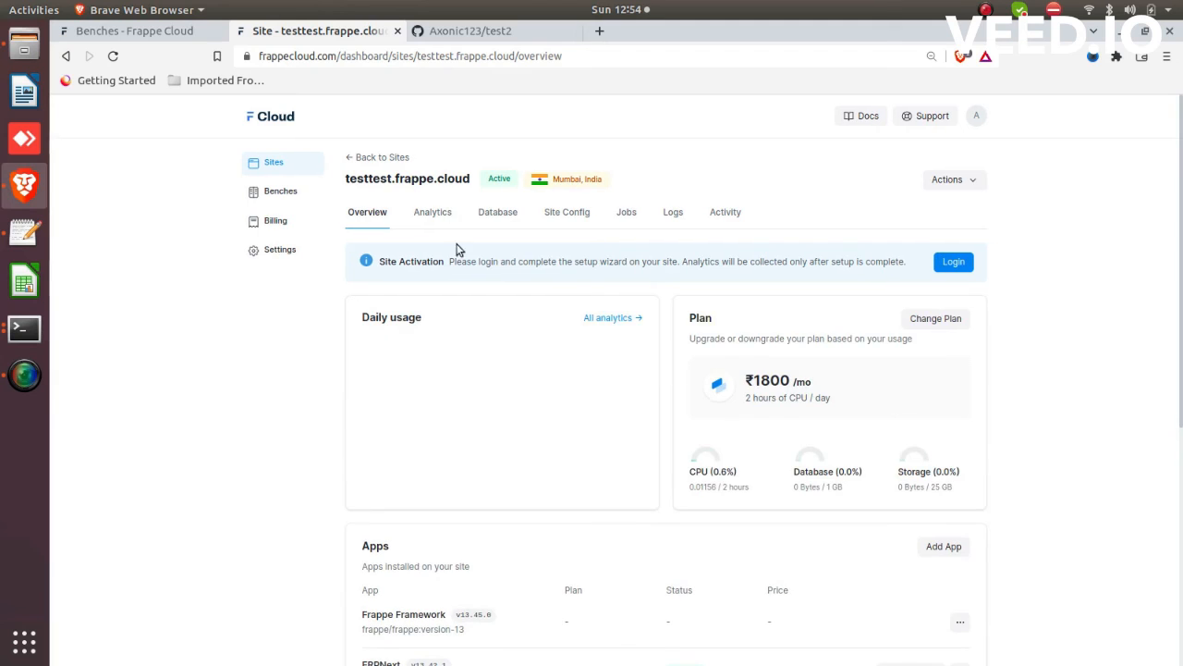
scroll("down", 3)
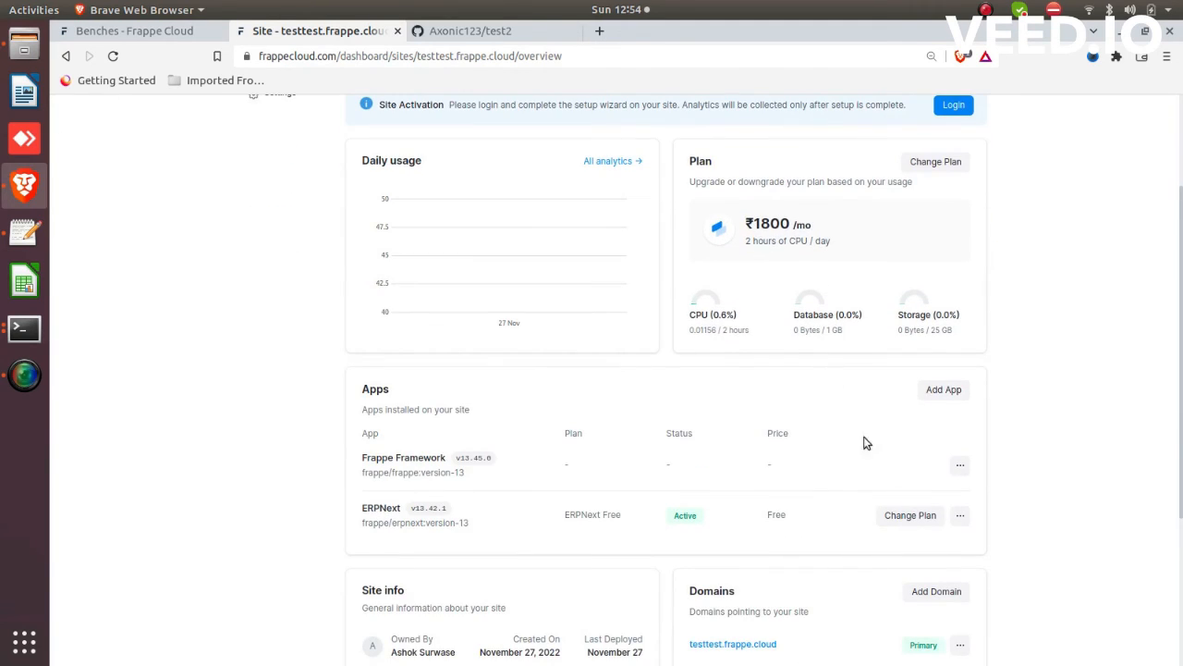
left_click(943, 388)
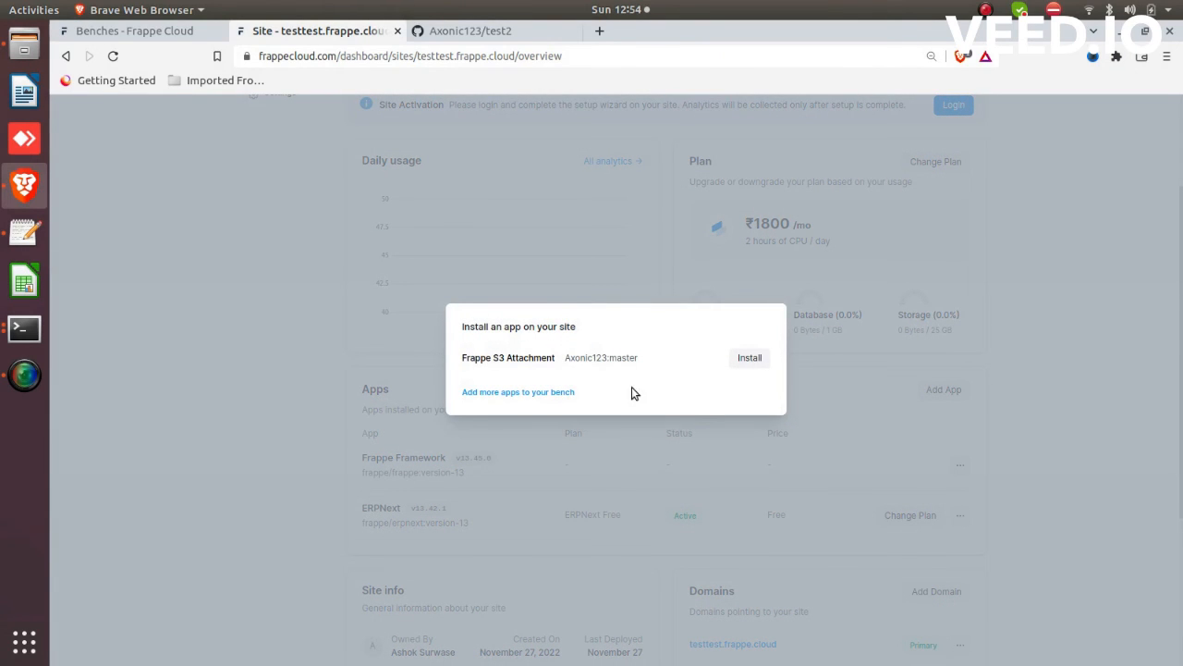
mouse_move(577, 374)
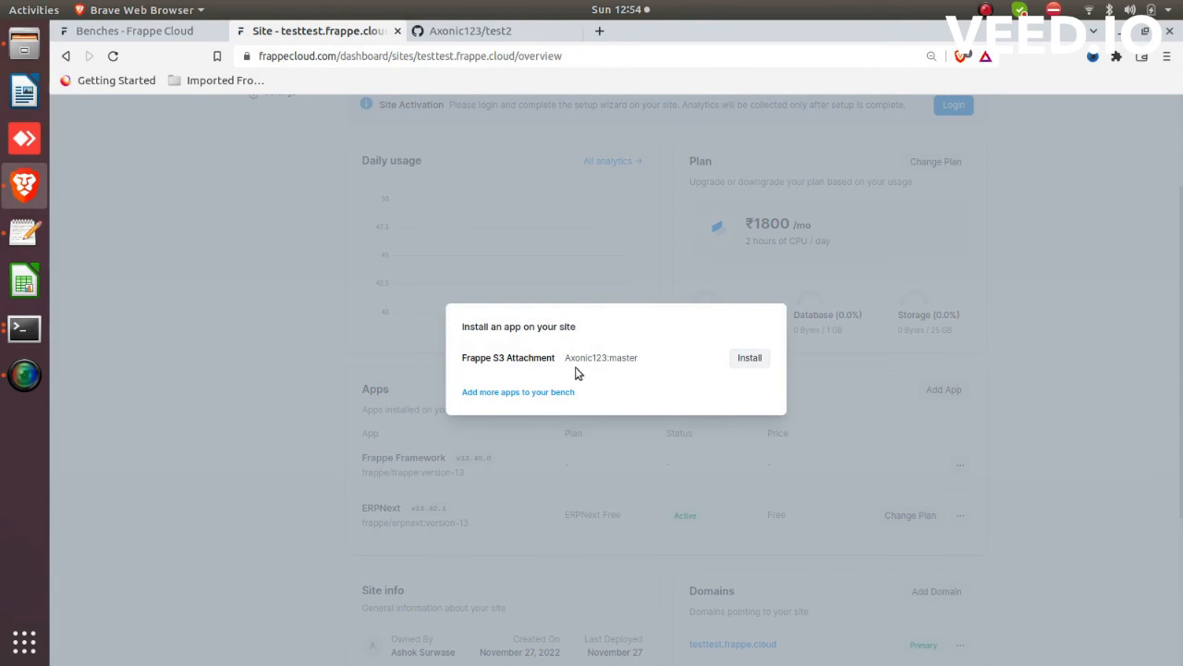
mouse_move(871, 399)
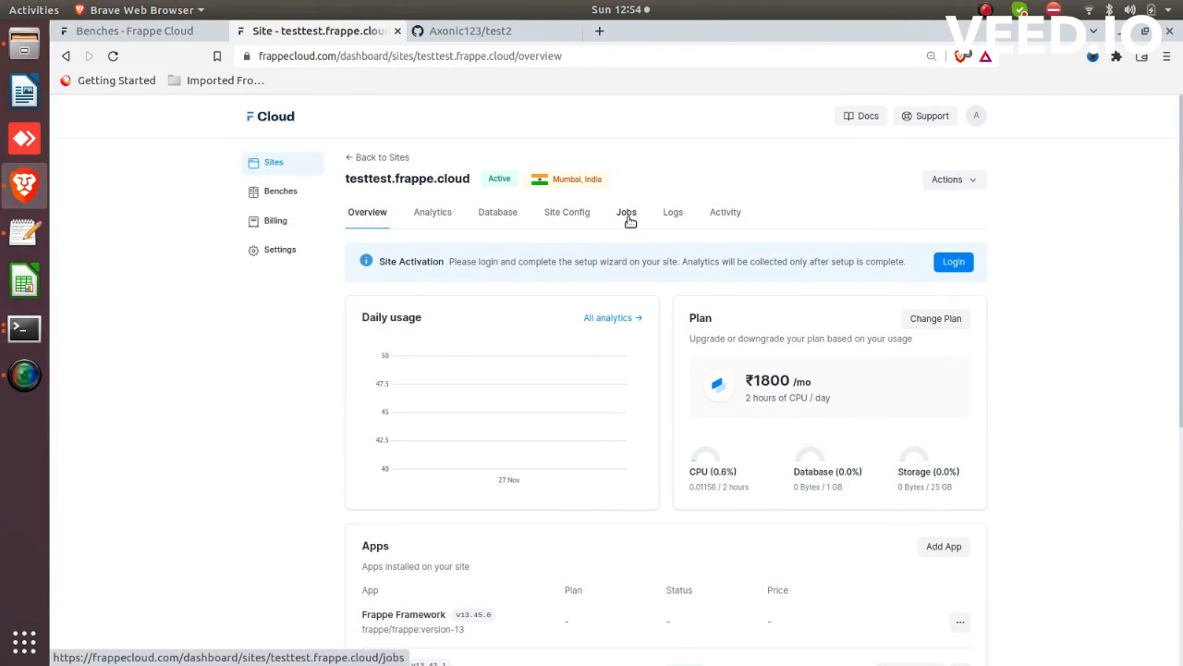
- Show the pending Install App on Site job's details from the site's jobs history
left_click(625, 211)
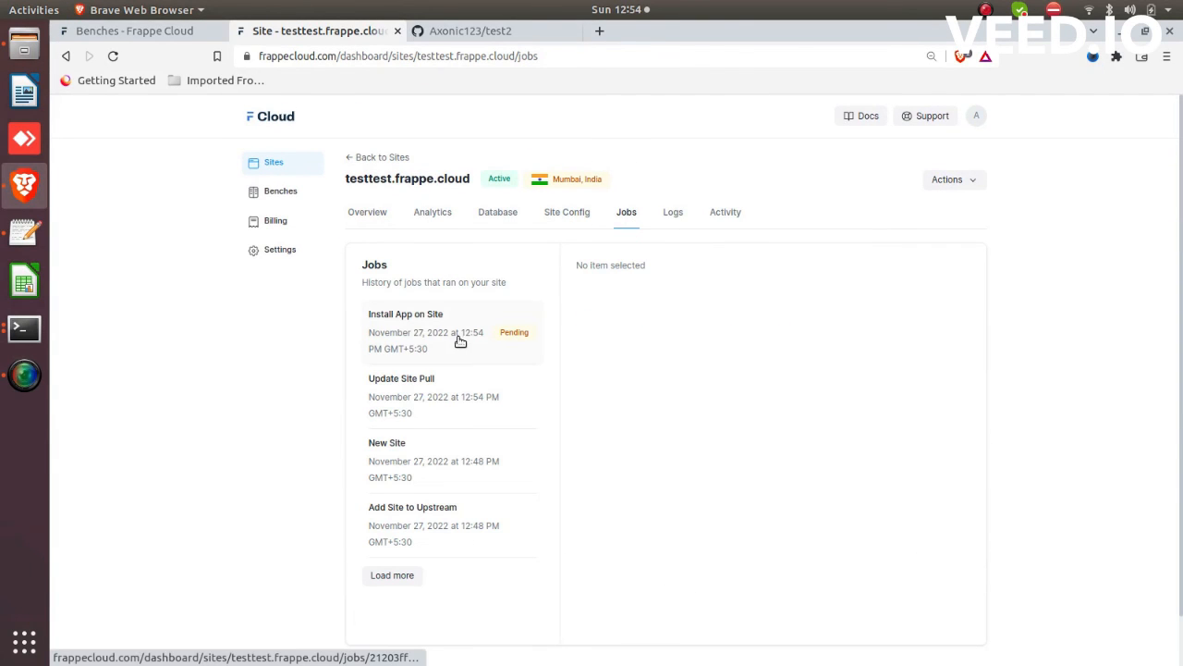
left_click(407, 315)
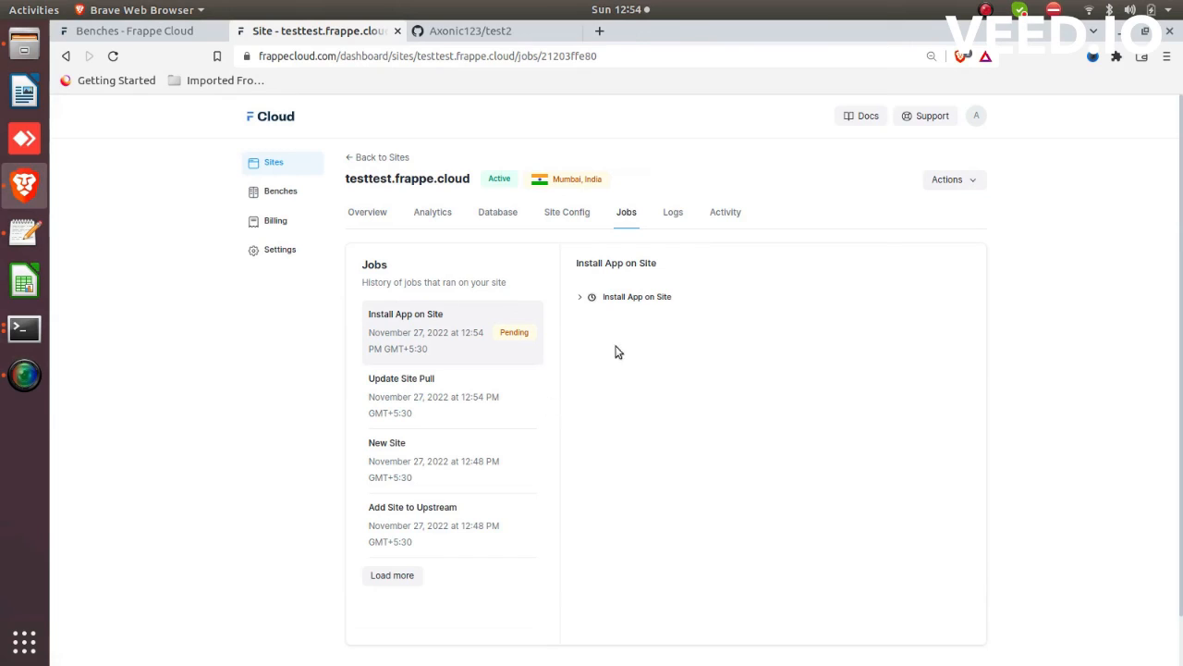
mouse_move(651, 344)
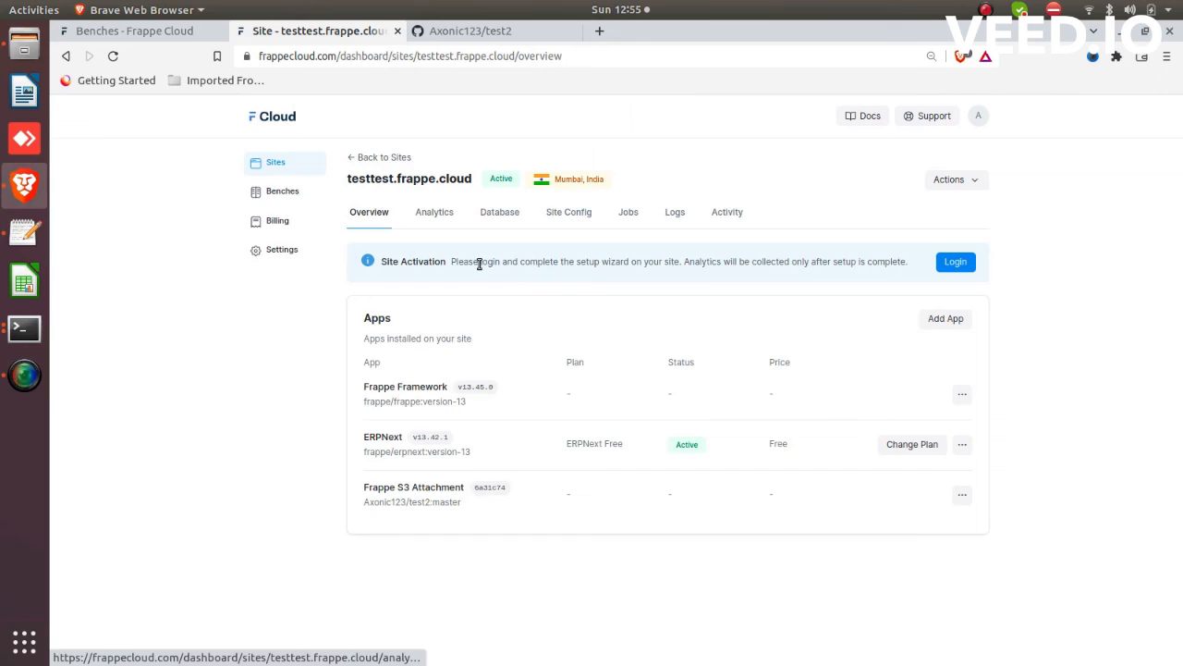
- Highlight Frappe S3 Attachment among testtest.frappe.cloud's installed apps
scroll("down", 3)
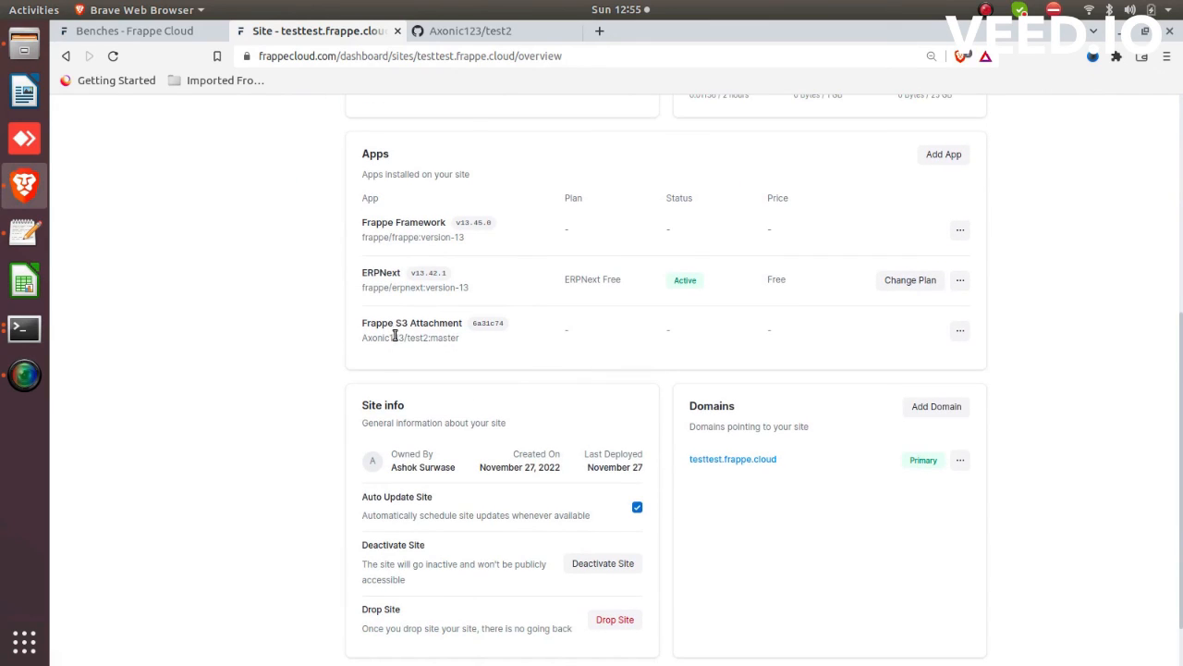
double_click(411, 321)
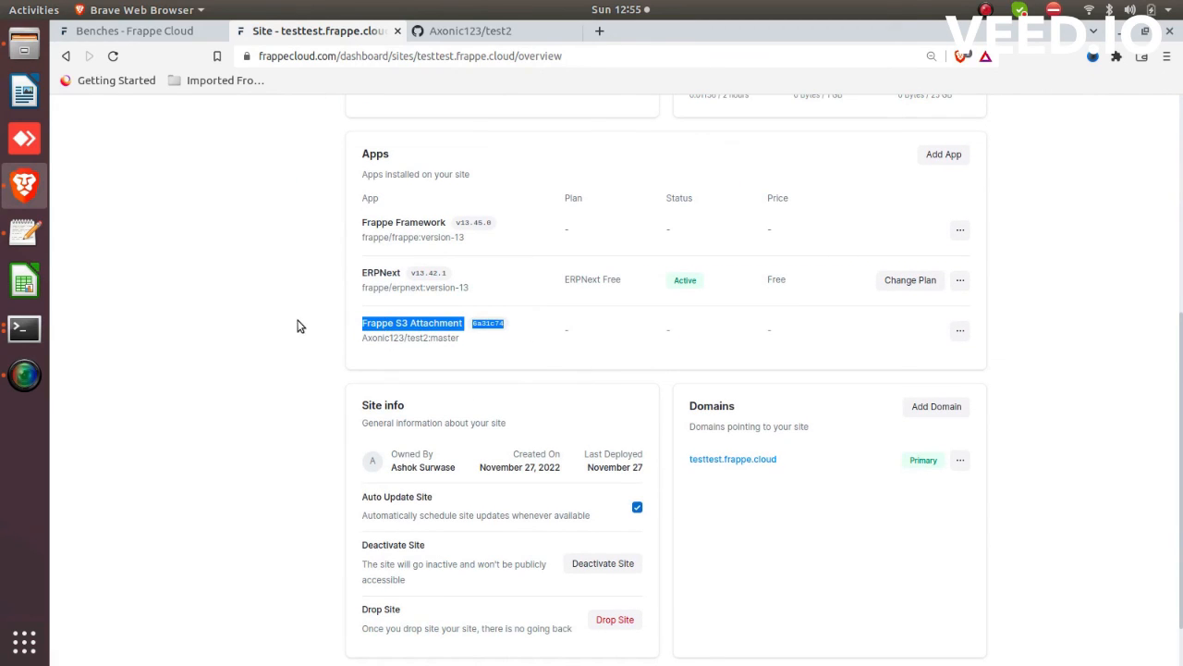